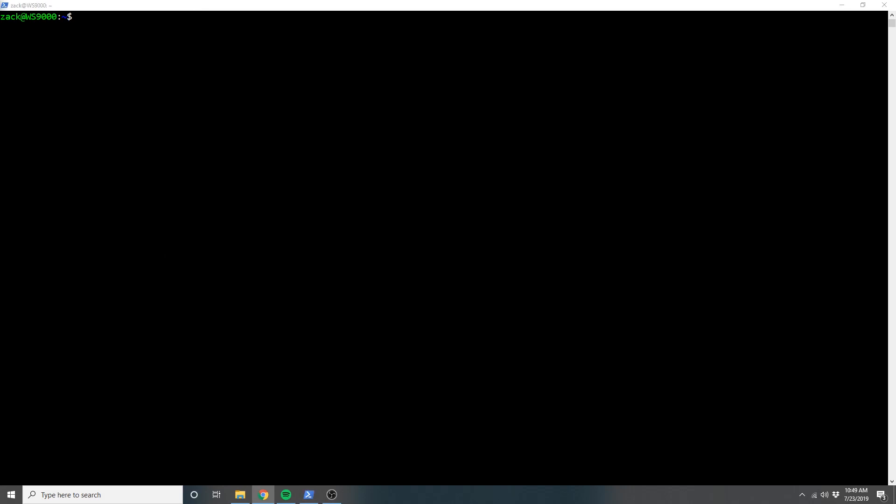
mouse_move(147, 119)
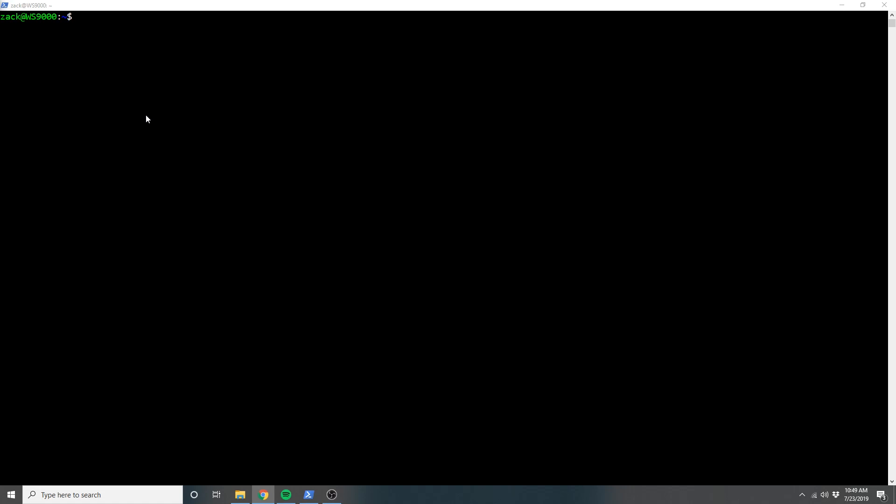
mouse_move(135, 112)
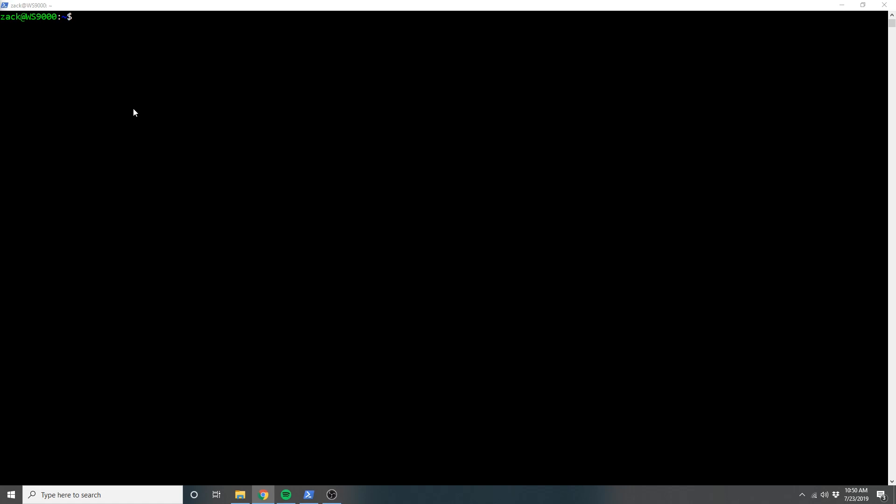
mouse_move(93, 99)
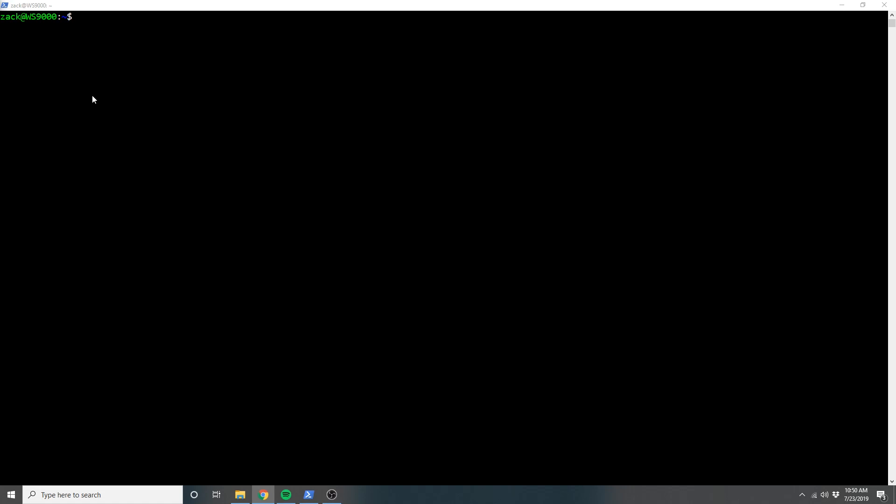
mouse_move(68, 91)
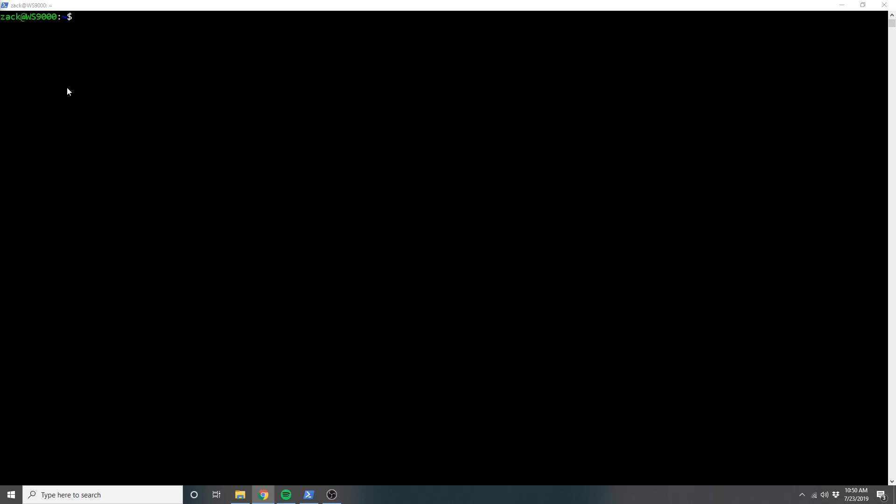
mouse_move(48, 113)
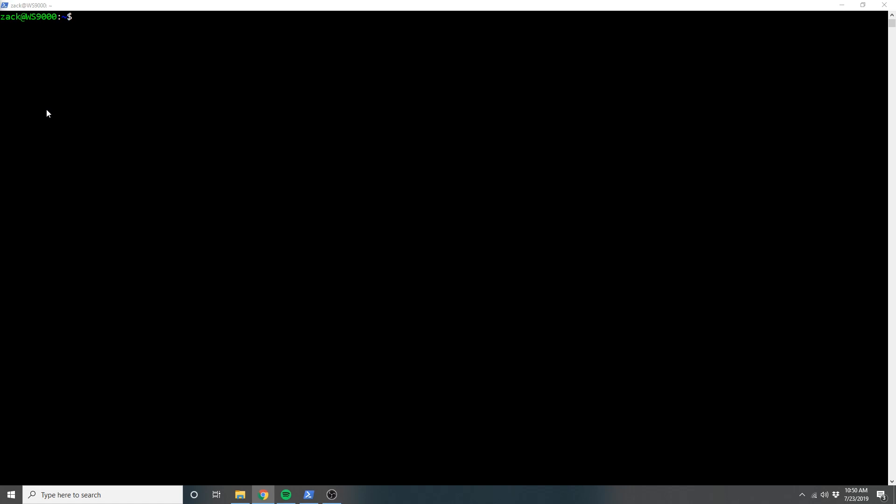
mouse_move(273, 89)
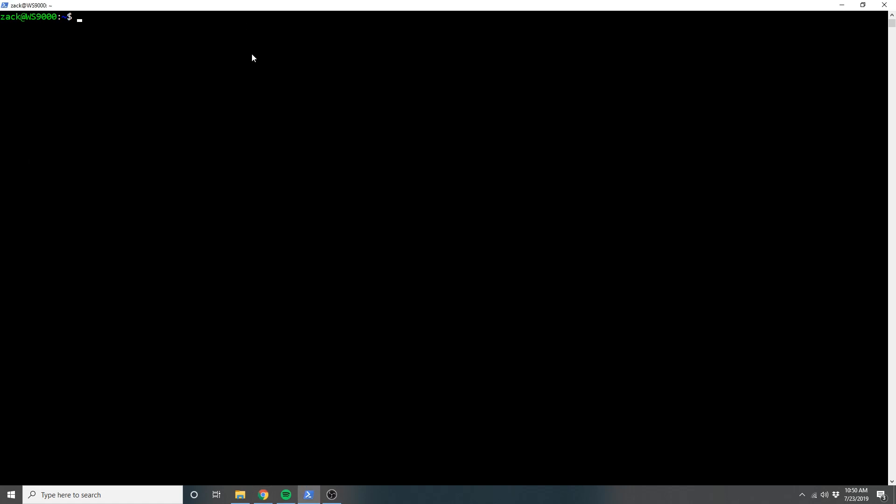
mouse_move(58, 81)
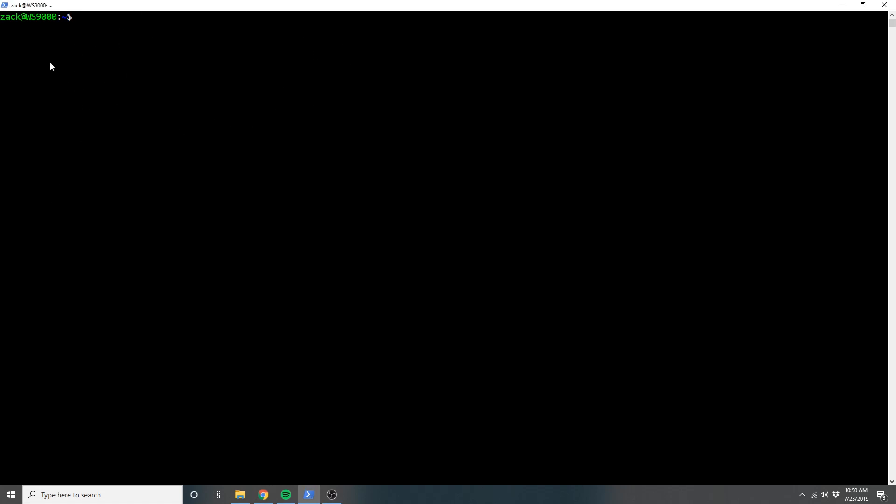
mouse_move(96, 29)
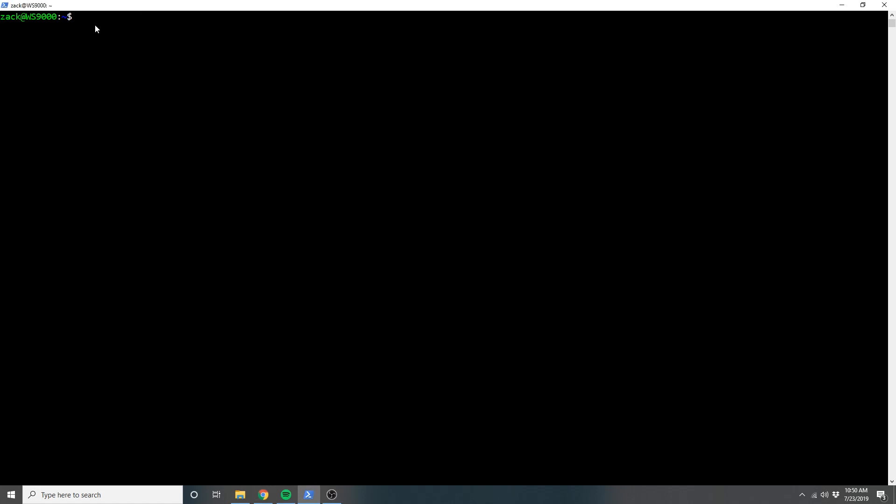
mouse_move(73, 49)
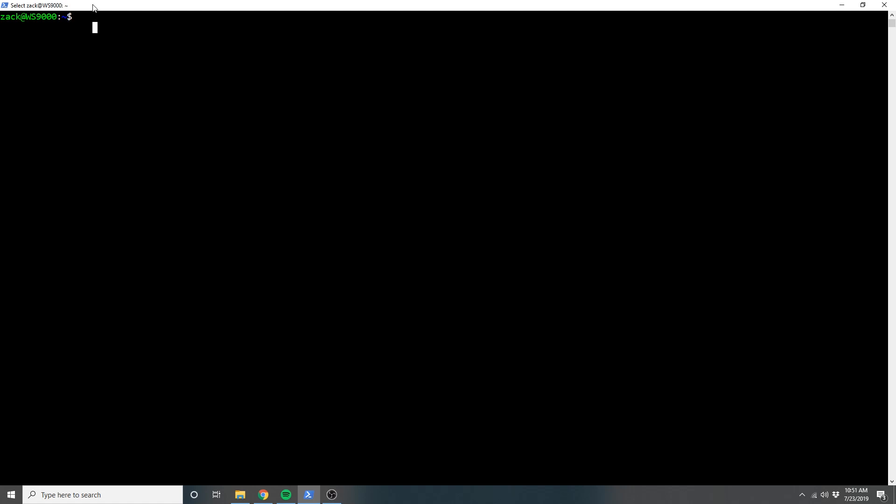
mouse_move(89, 15)
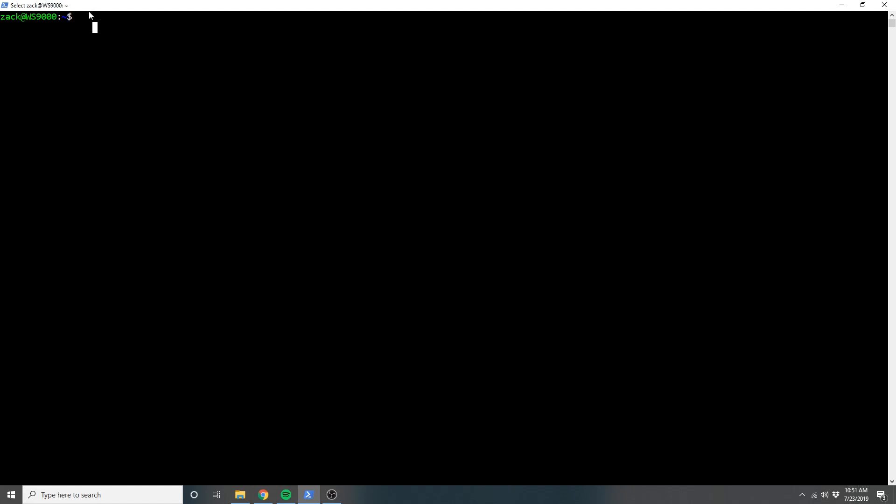
mouse_move(85, 11)
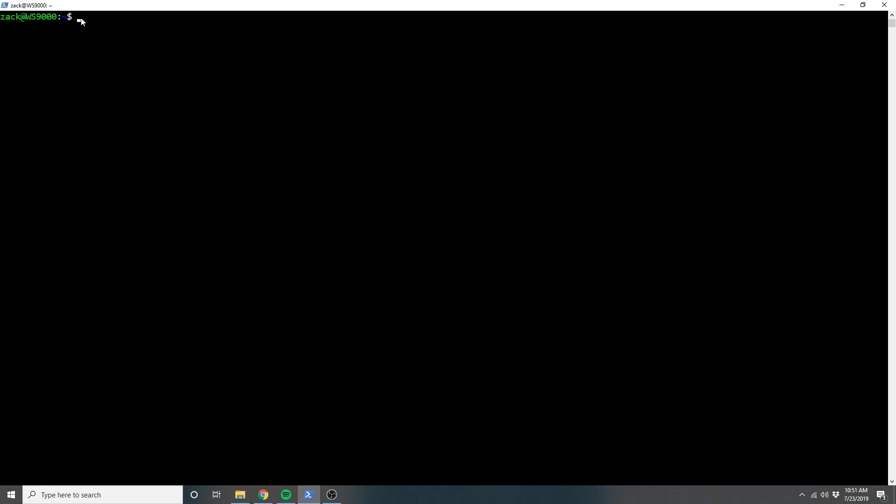
Run the curl command piping the nvm v0.33.1 install.sh script into bash
type("curl -o- https://raw.githubusercontent.com/creationix/nvm/v0.33.1/install.sh | bash")
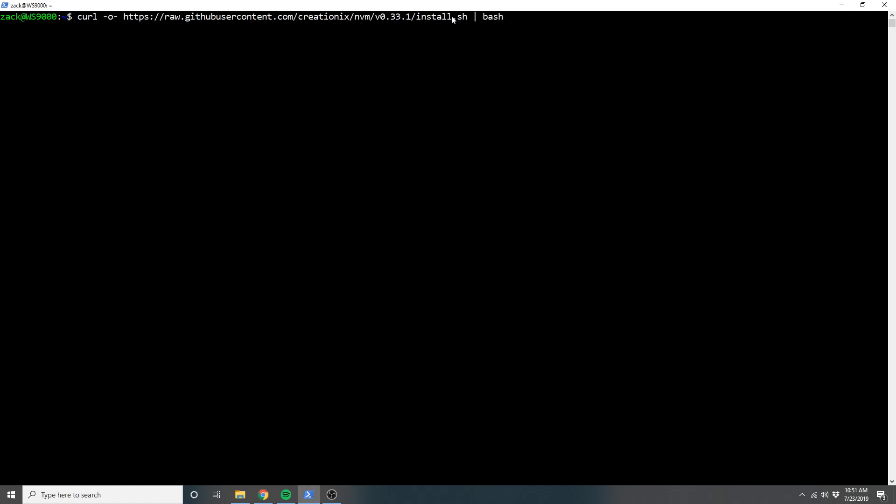
key("Return")
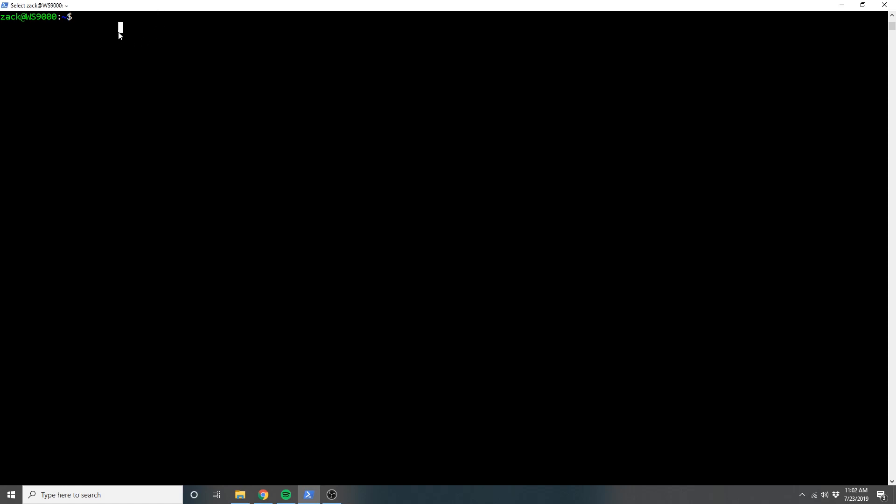
Run nvm --version and see that the nvm command is not found yet
type("nvm --version")
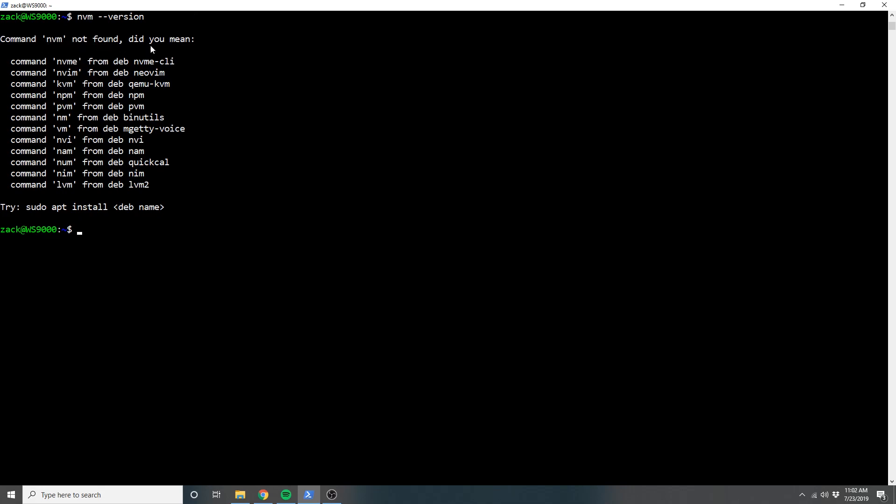
mouse_move(207, 219)
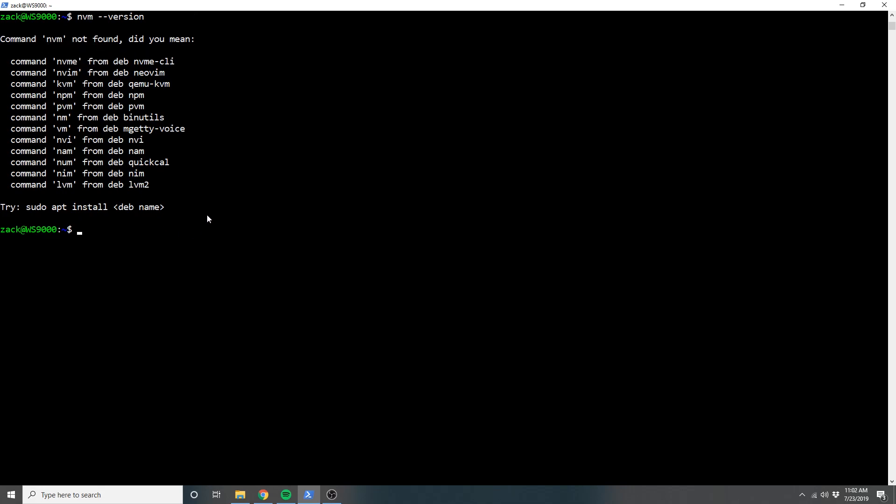
mouse_move(198, 223)
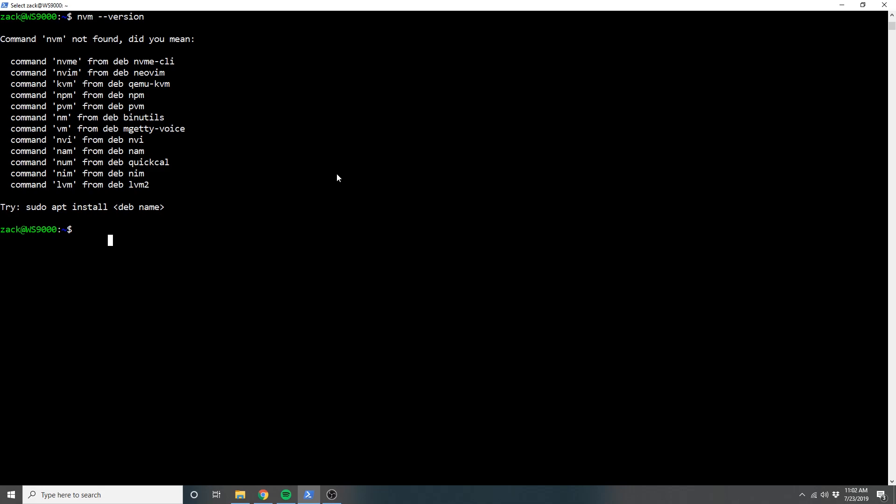
mouse_move(27, 197)
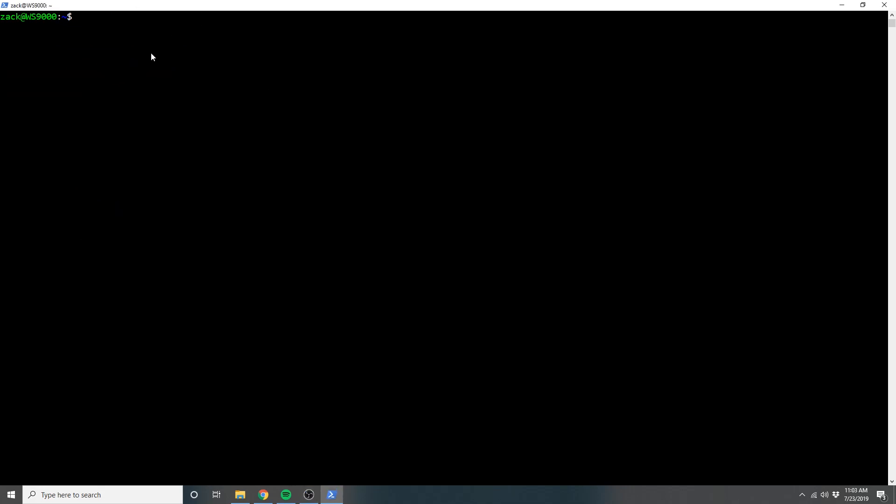
Confirm nvm 0.33.1, then run nvm install node to install Node v12.6.0 as default
type("nvm --versio")
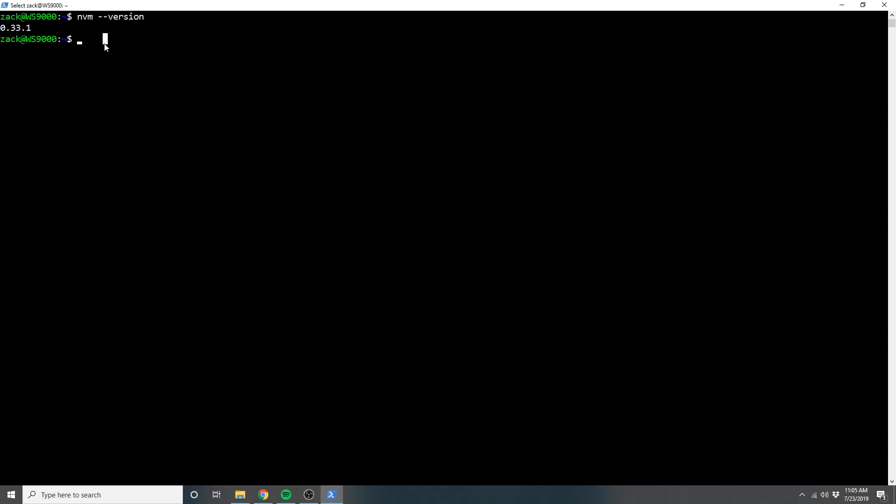
type("n")
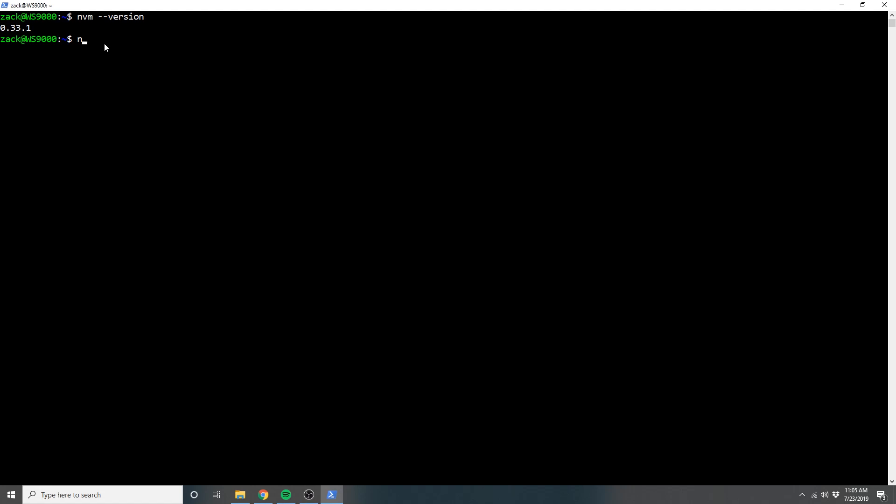
type("vm install node")
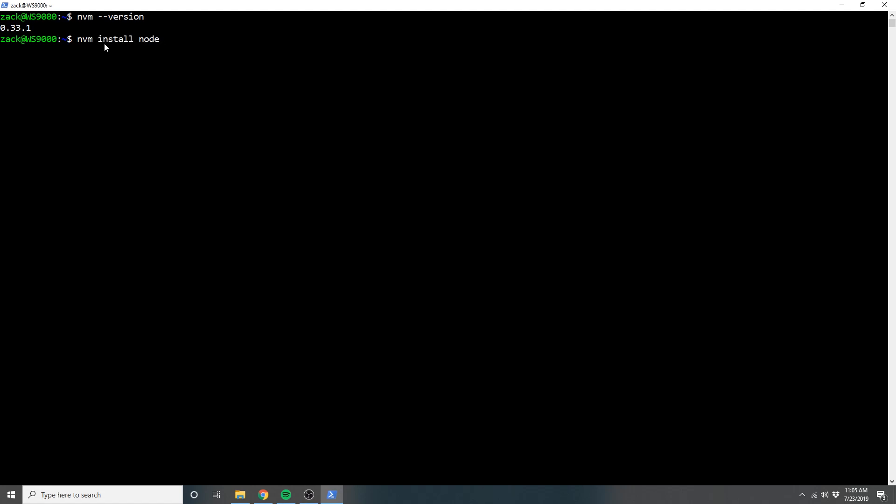
key("Return")
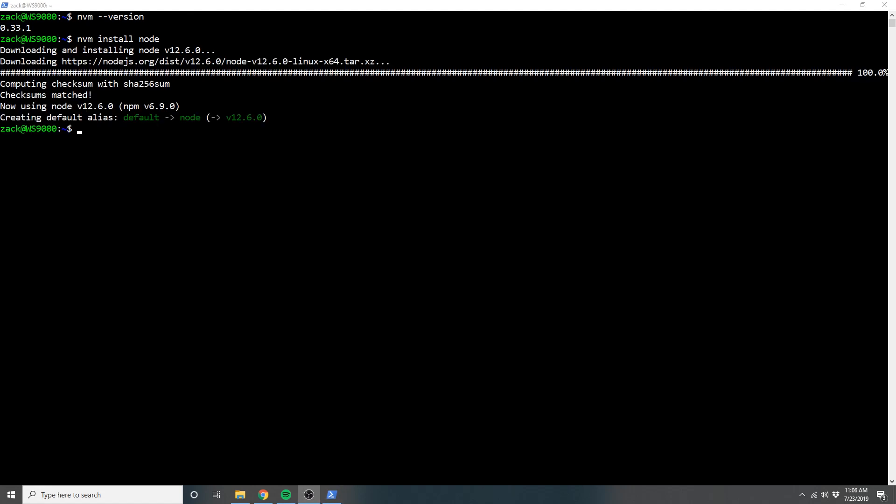
mouse_move(223, 131)
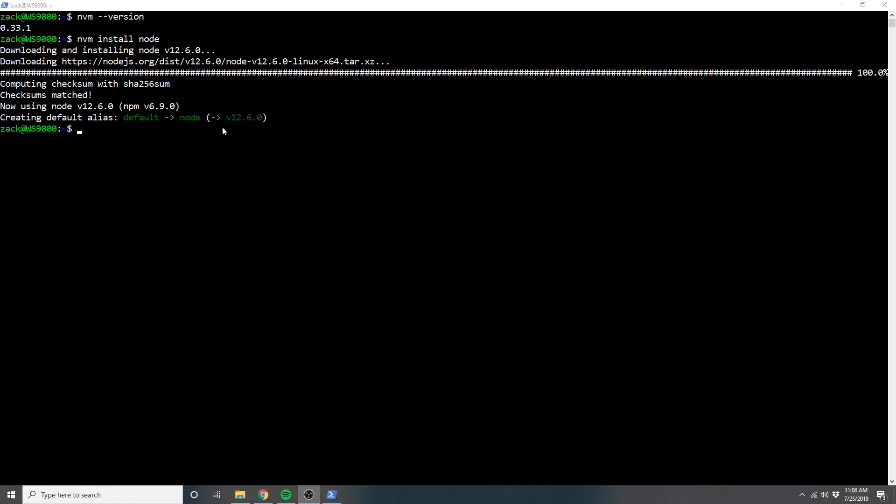
mouse_move(145, 137)
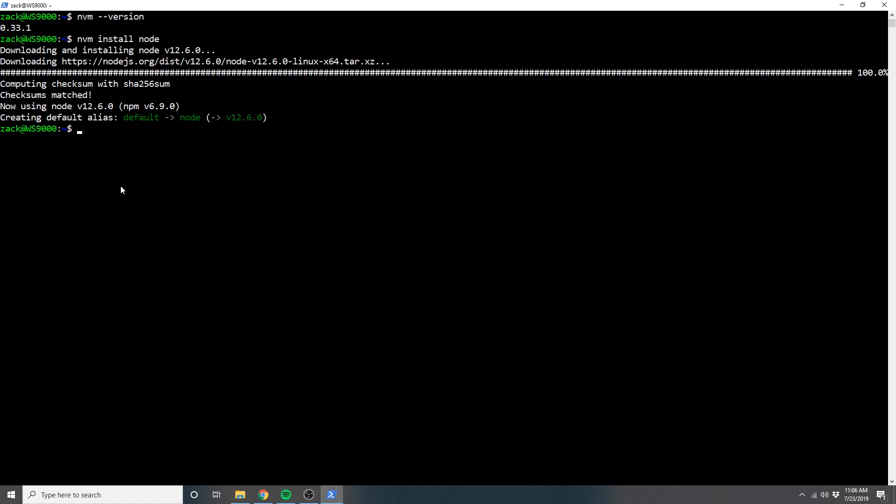
Run nvm install --lts to install Node v10.16.0 with npm 6.9.0
type("nvm install")
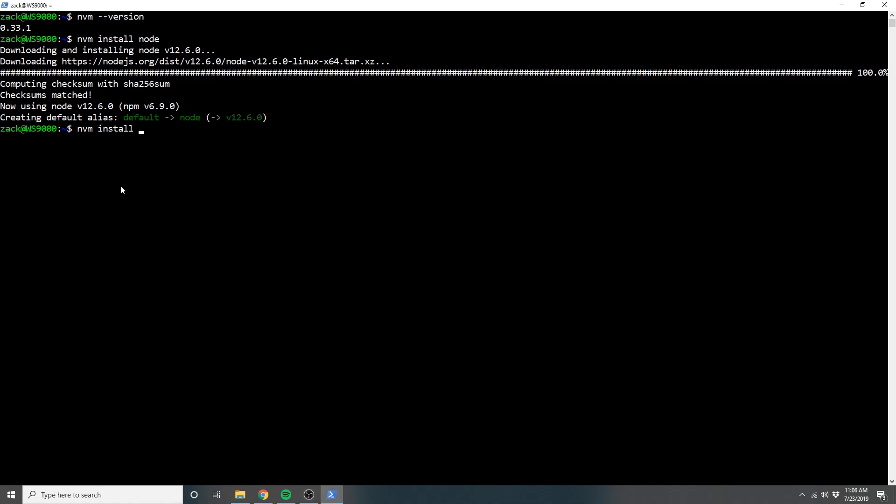
type("--lt")
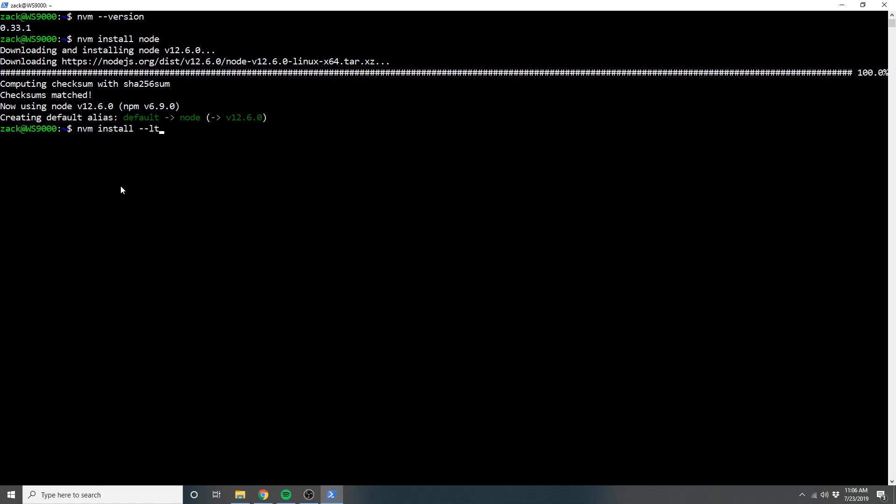
type("s")
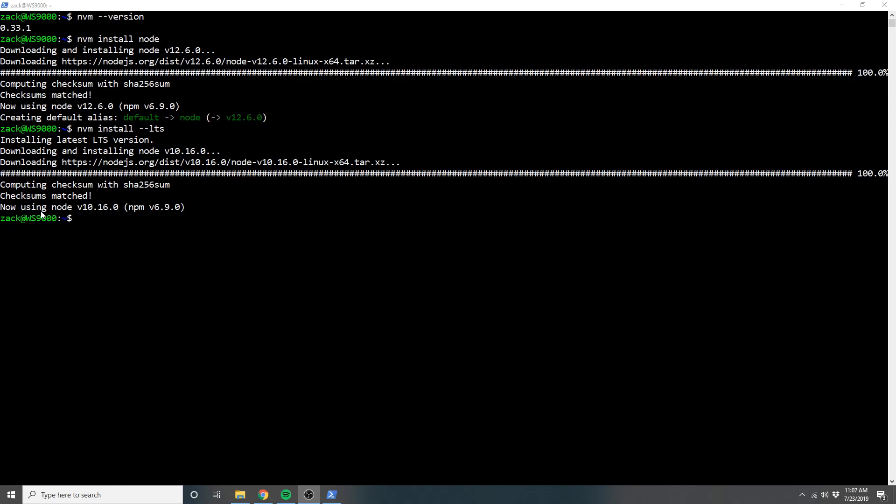
mouse_move(86, 215)
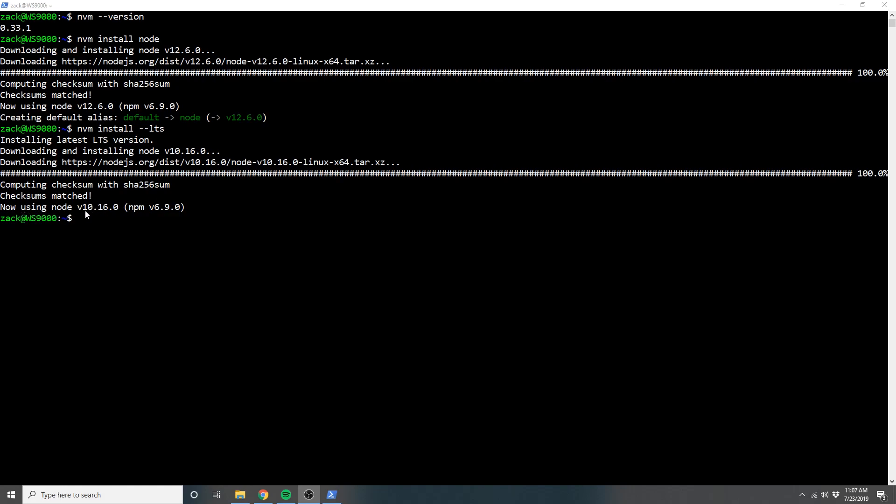
mouse_move(6, 213)
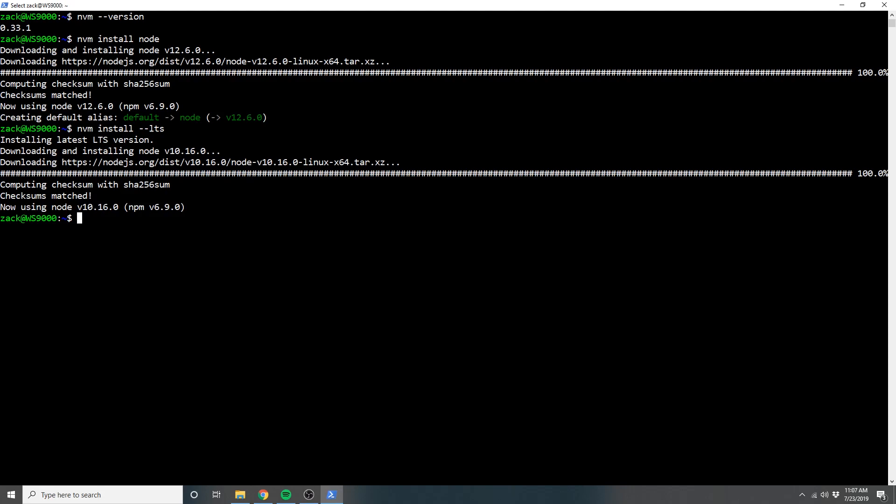
mouse_move(228, 269)
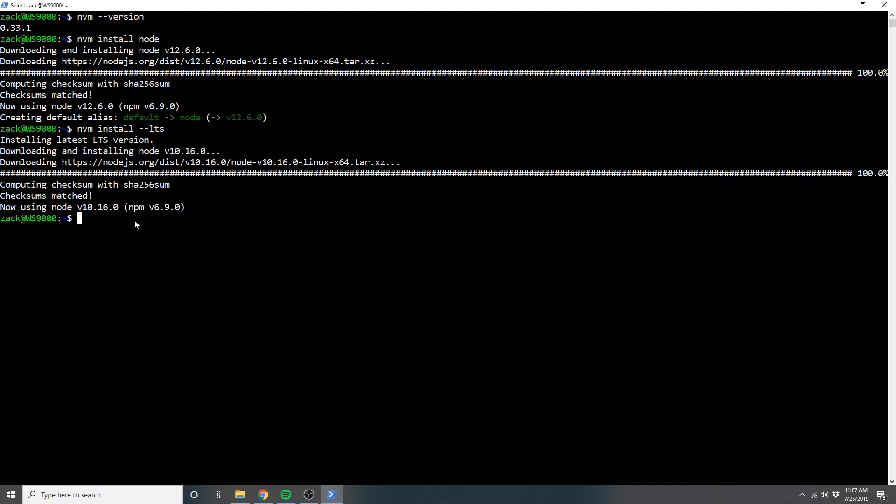
Run nvm install 8.9.4 to install Node v8.9.4 with npm 5.6.0
type("nvm install")
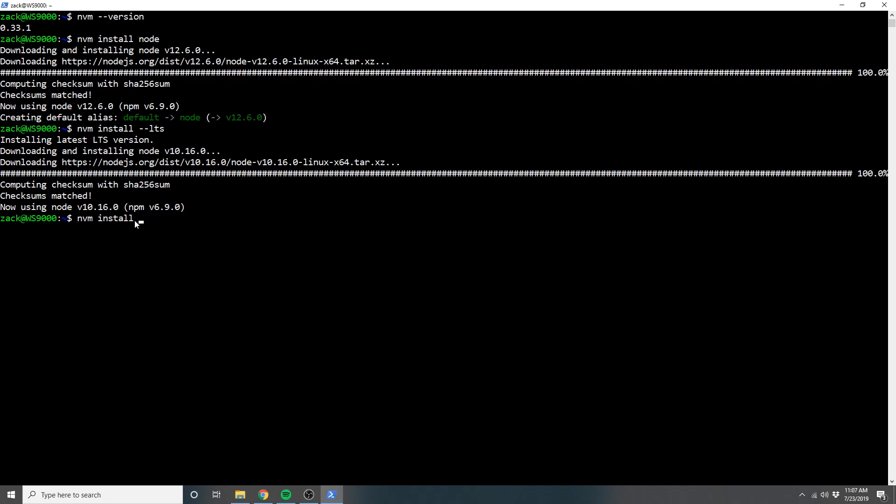
type("8.9.4")
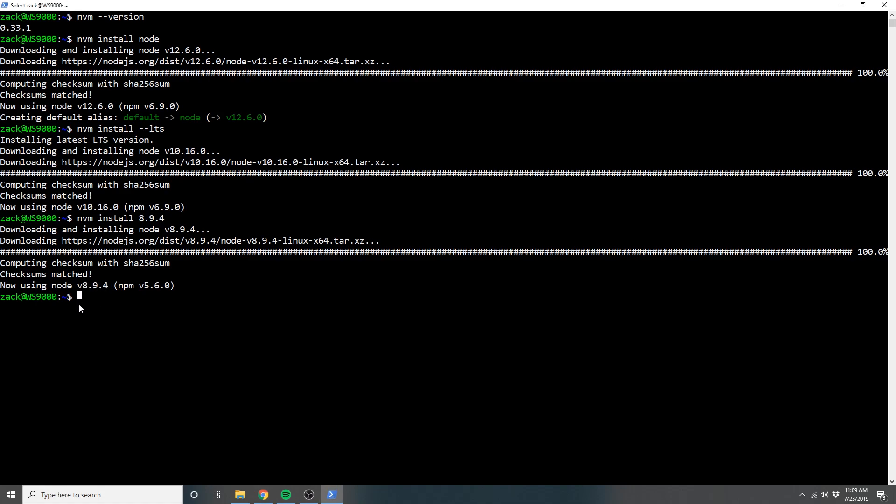
mouse_move(121, 333)
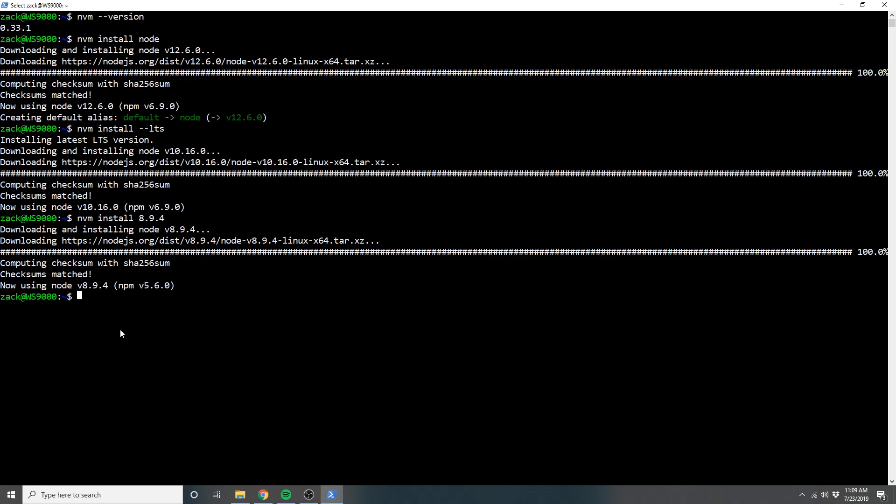
Switch to Node v10.16.0 with nvm use --lts, then back with nvm use 8.9.4
type("nvm")
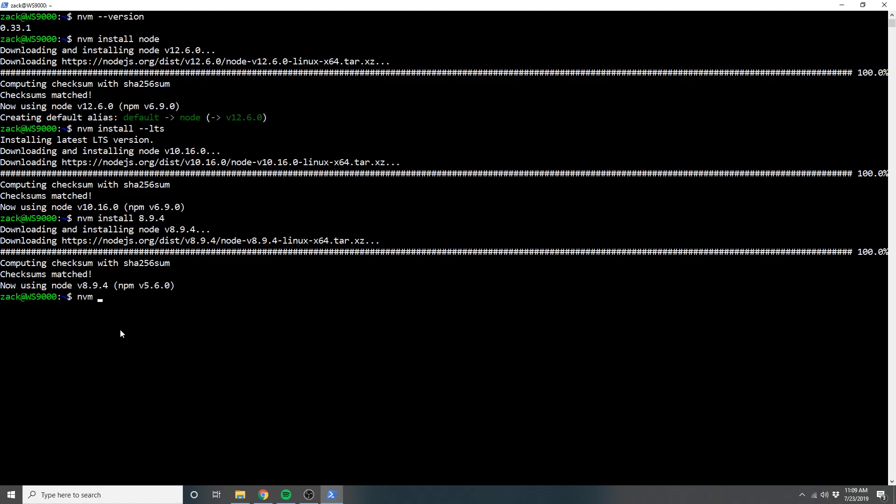
type("use --lts")
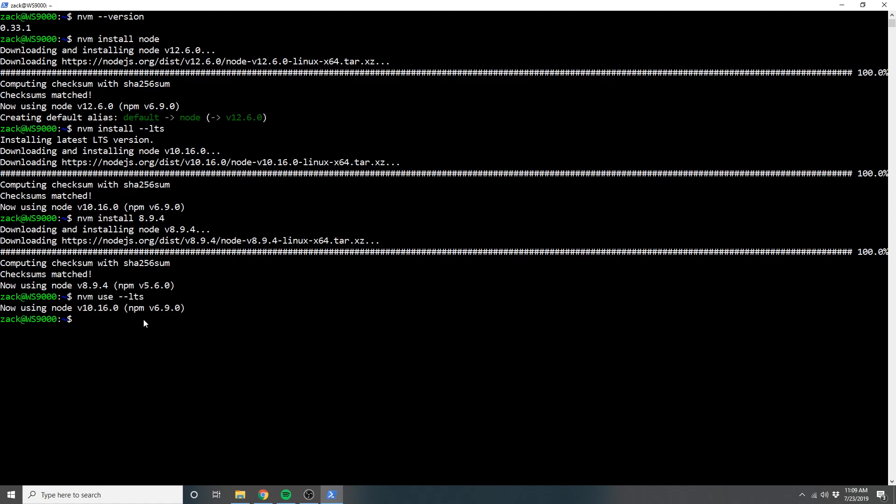
left_click_drag(0, 307, 185, 307)
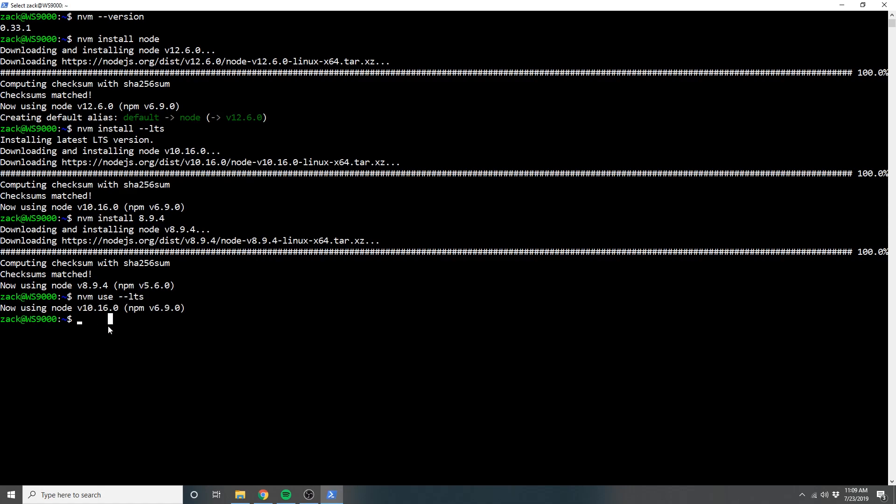
mouse_move(98, 382)
type("nvm use 9")
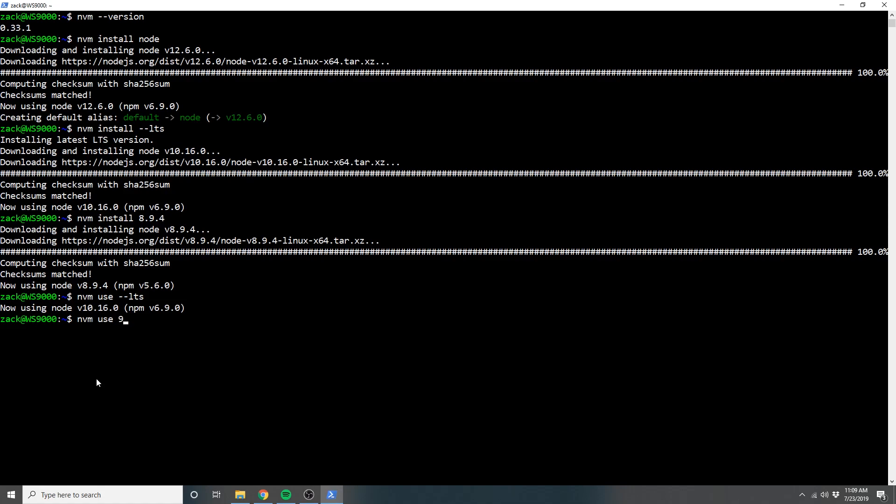
type(".9.4")
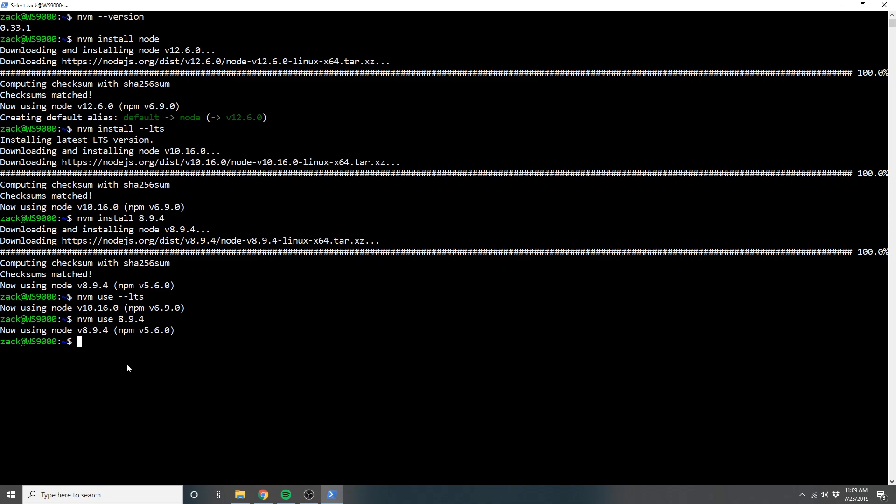
mouse_move(125, 366)
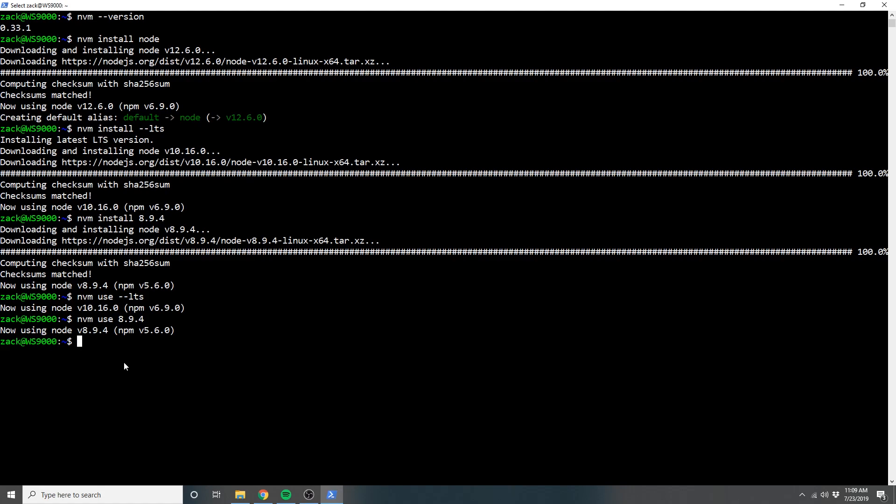
mouse_move(120, 374)
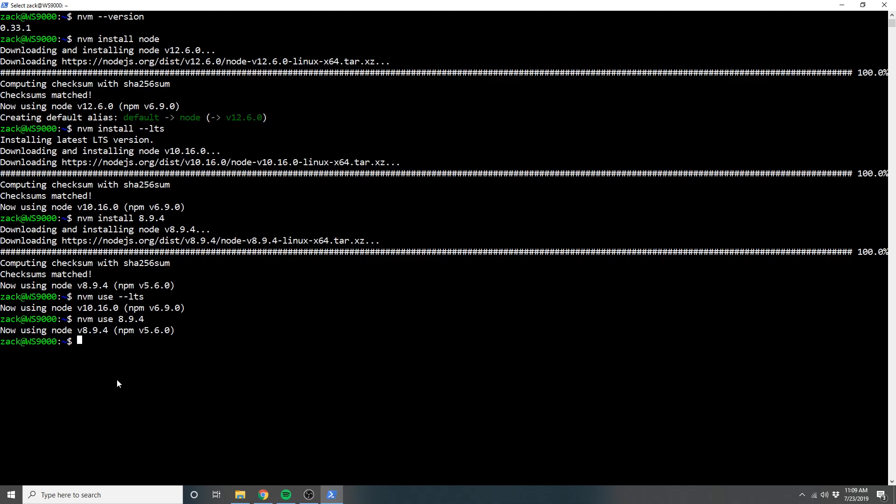
mouse_move(105, 382)
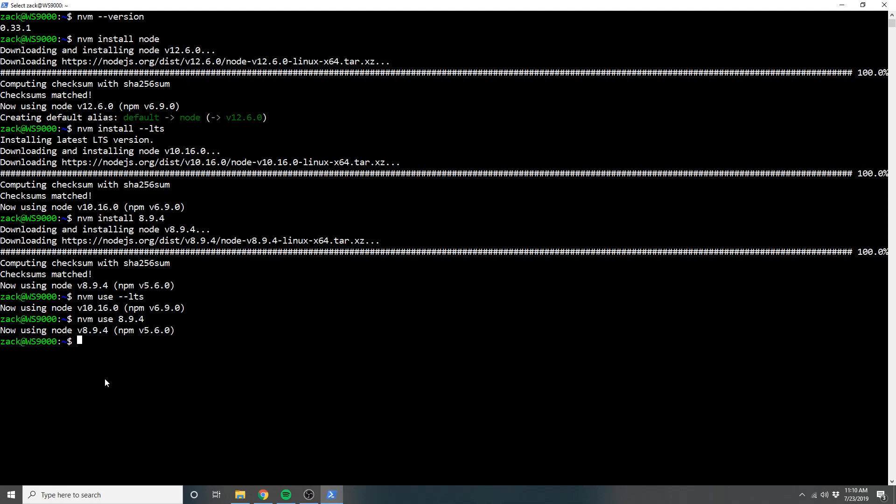
mouse_move(99, 376)
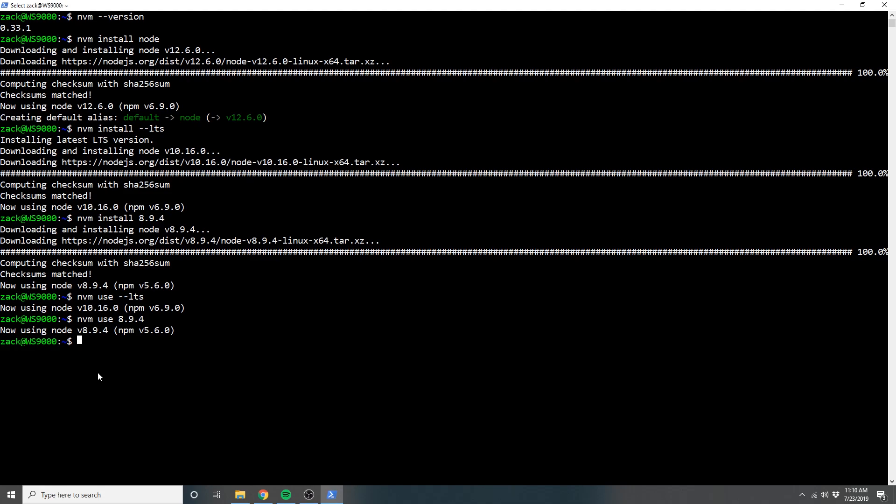
mouse_move(113, 340)
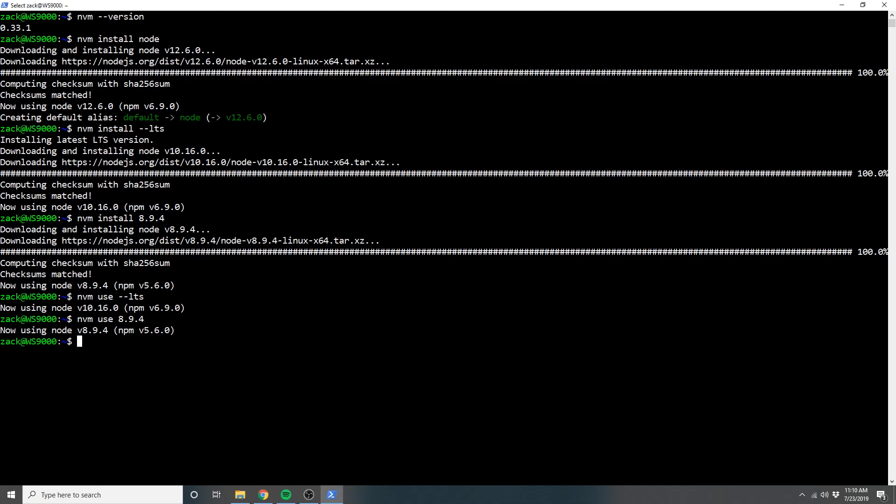
mouse_move(456, 253)
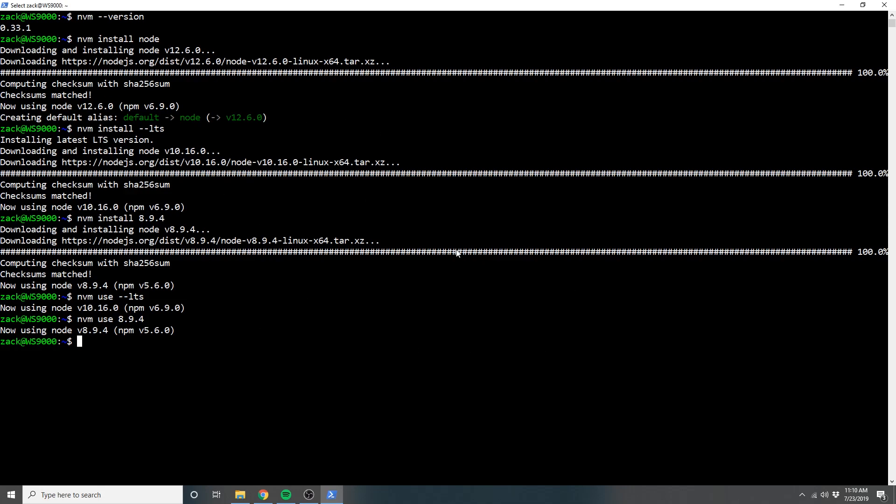
Run npm -v and confirm it reports 5.6.0
type("n")
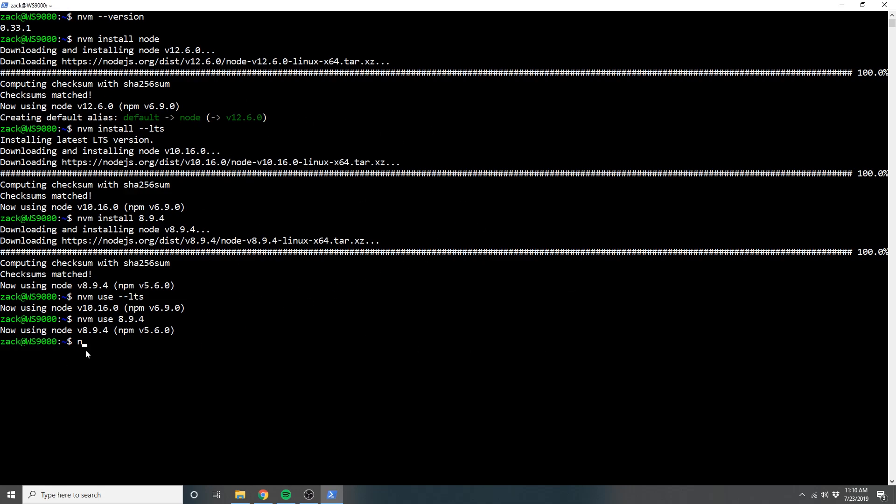
key("BackSpace")
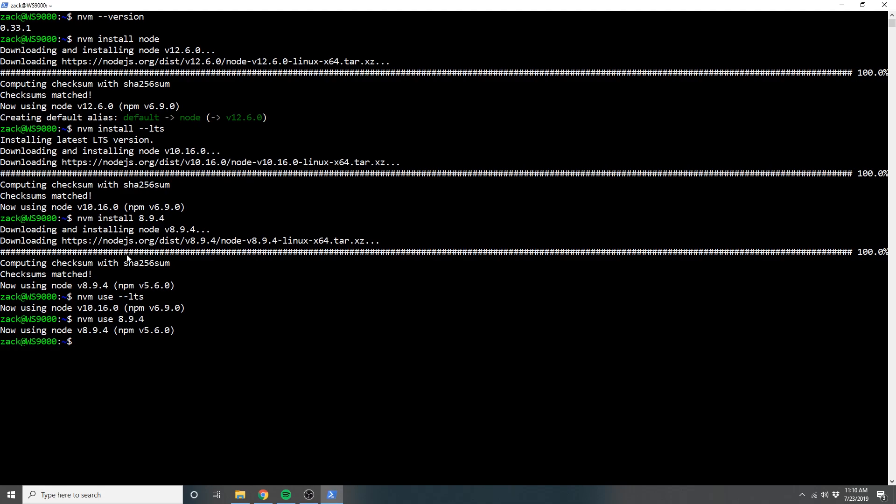
mouse_move(127, 140)
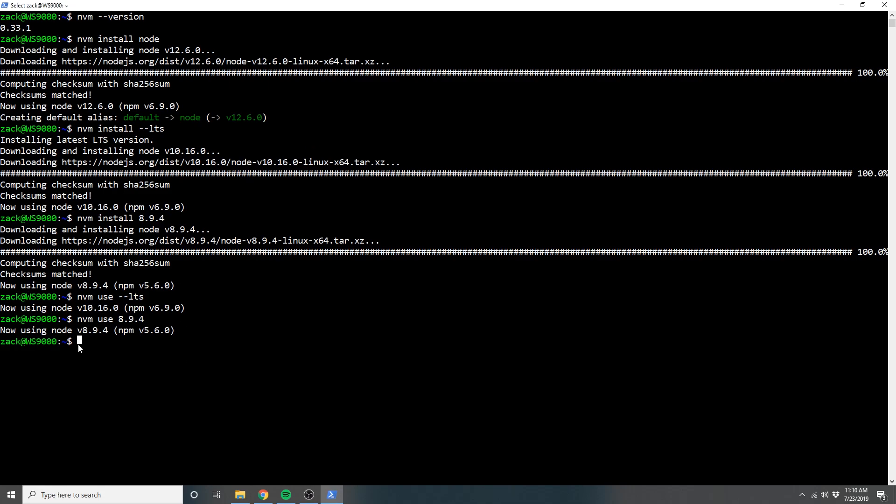
type("npm -v")
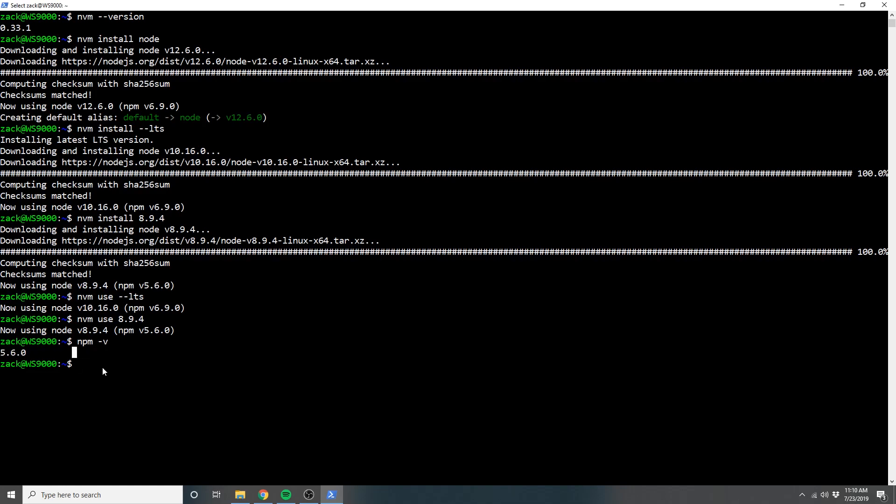
mouse_move(310, 318)
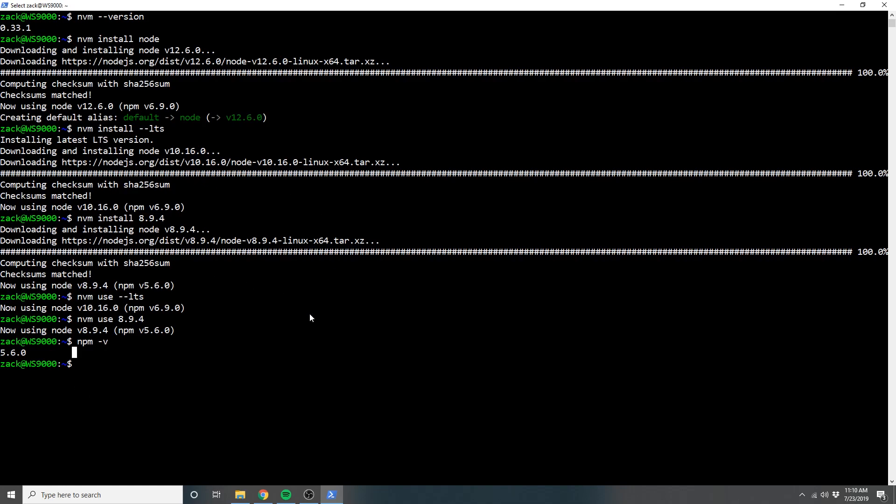
mouse_move(247, 389)
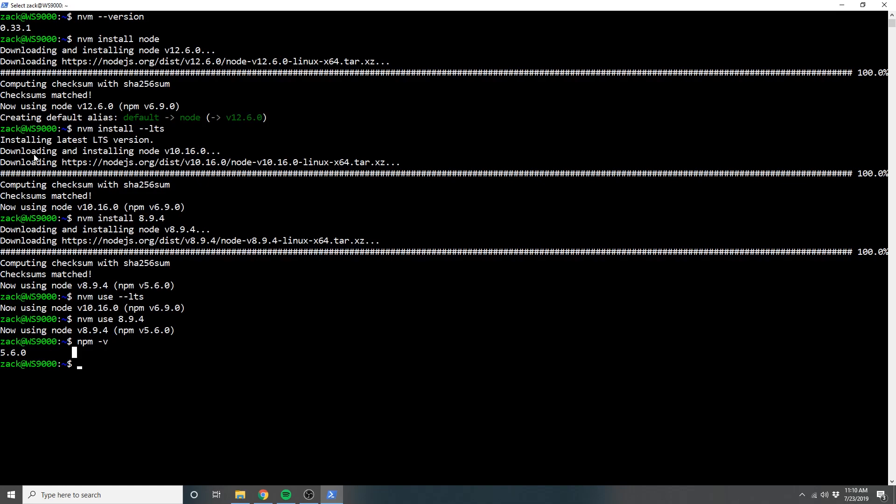
mouse_move(115, 334)
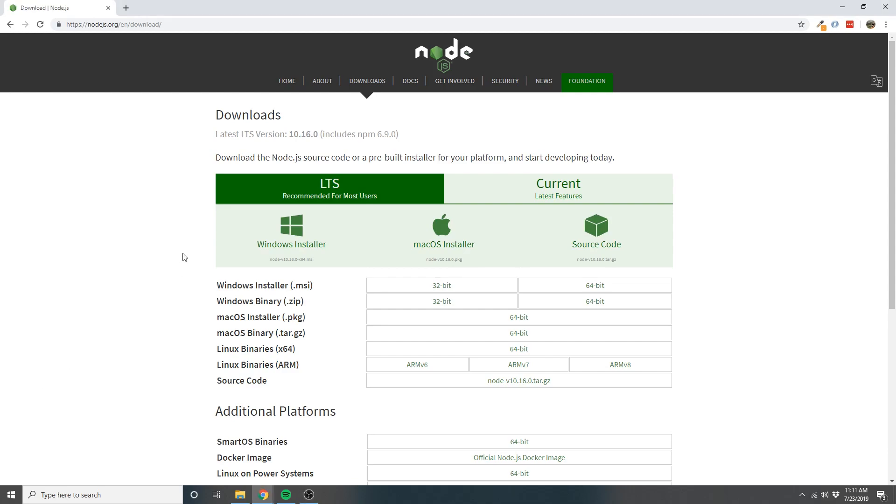
Download node-v10.16.0-x64.msi via the 64-bit Windows Installer link on nodejs.org
scroll("down", 3)
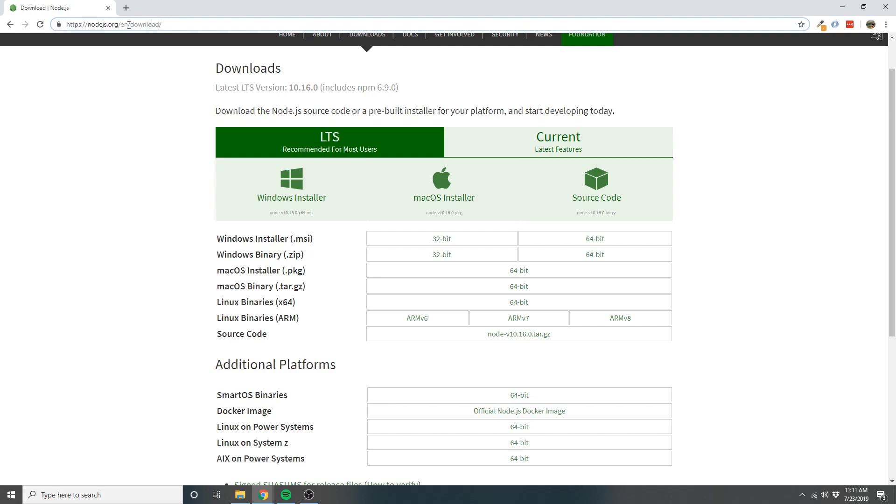
mouse_move(181, 24)
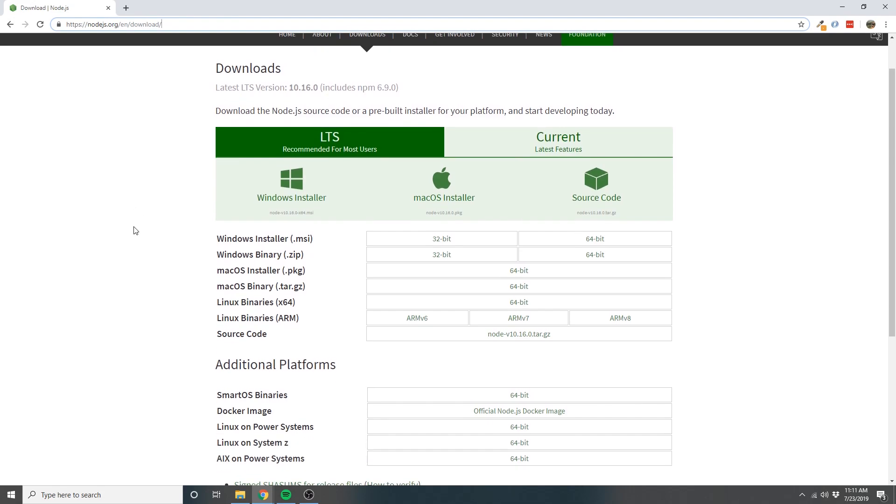
mouse_move(189, 88)
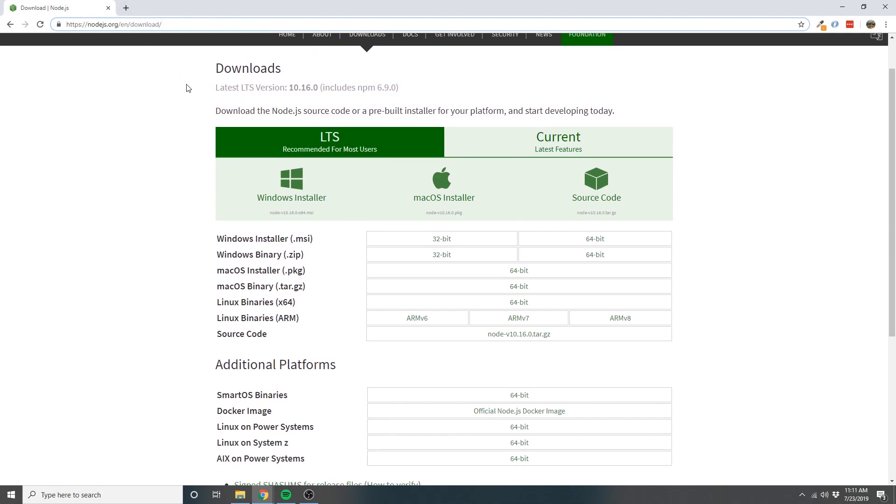
mouse_move(172, 96)
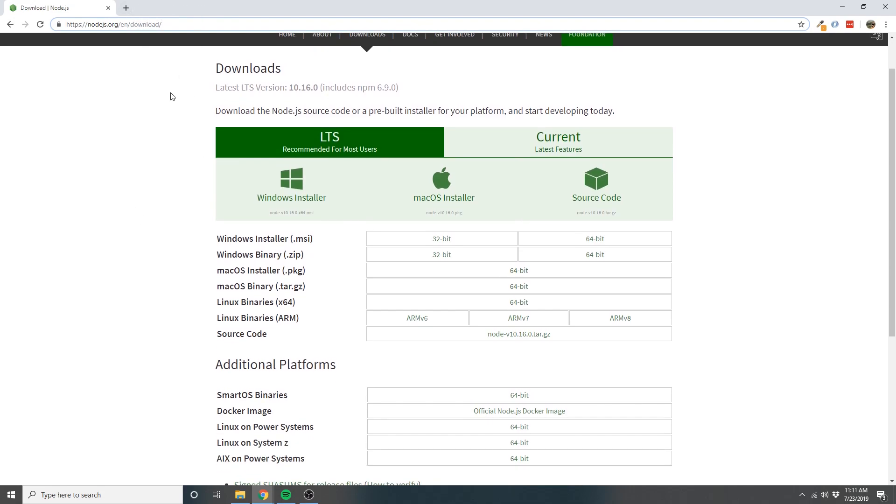
left_click(114, 24)
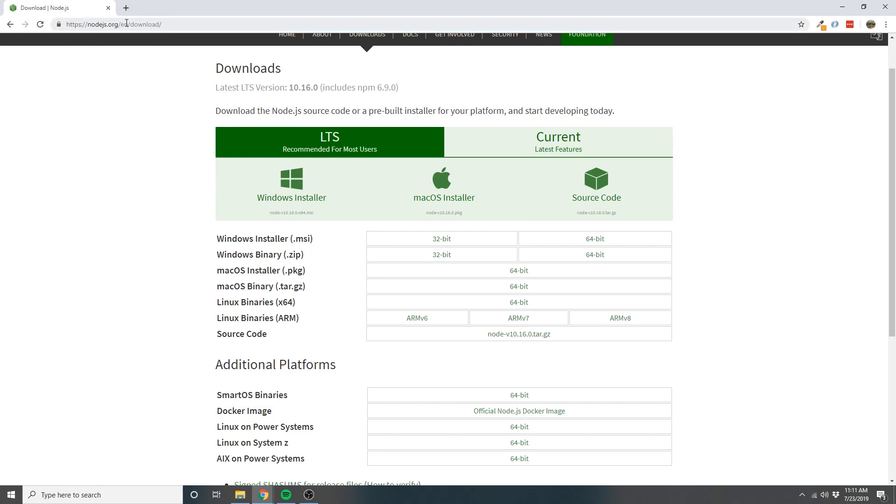
double_click(124, 23)
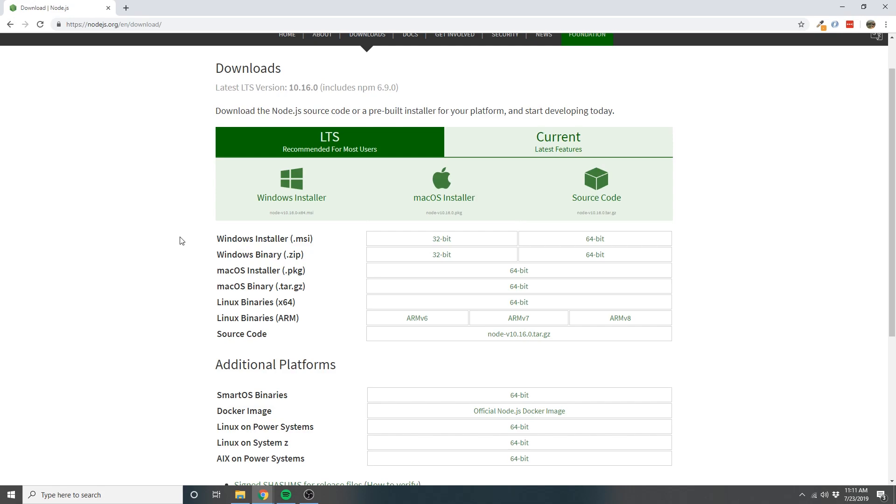
mouse_move(320, 247)
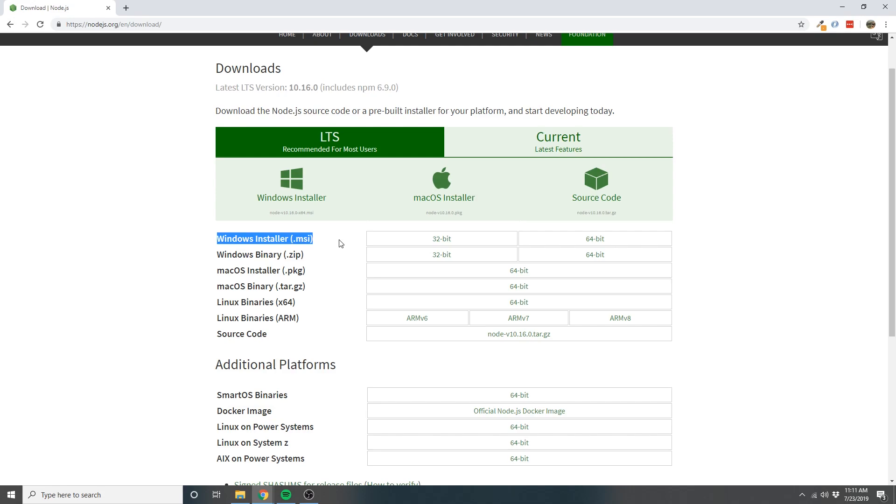
mouse_move(594, 238)
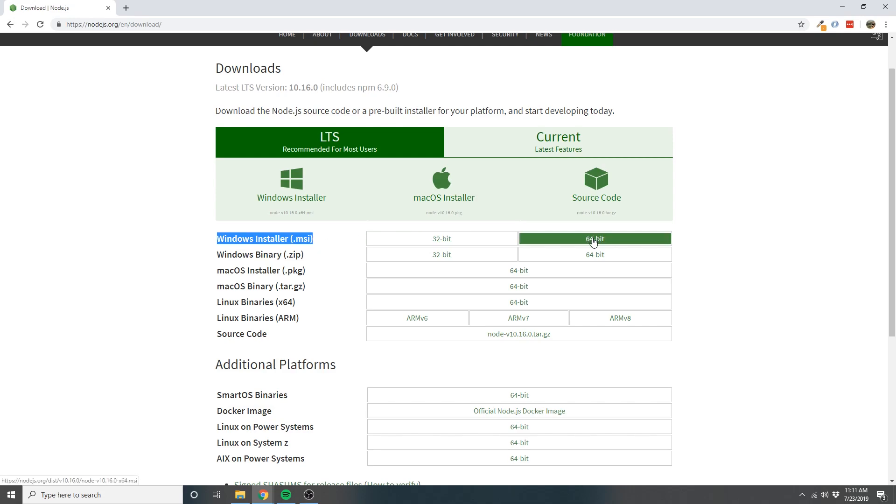
left_click(594, 239)
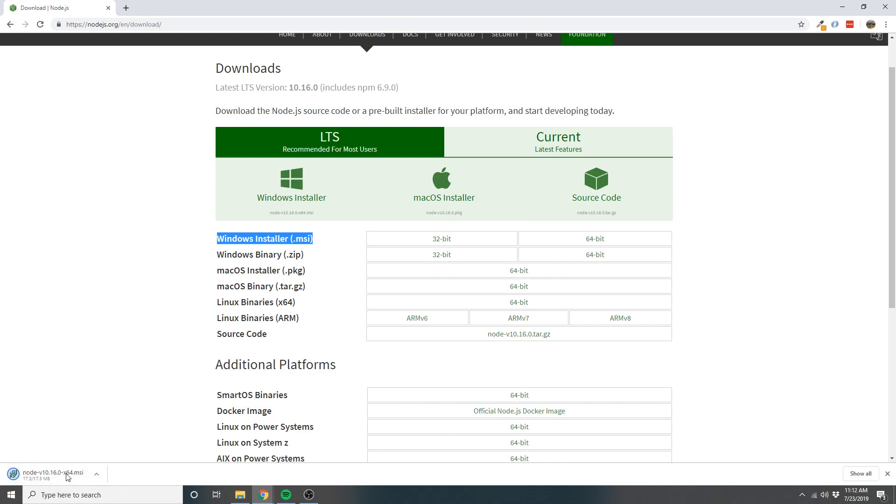
mouse_move(110, 399)
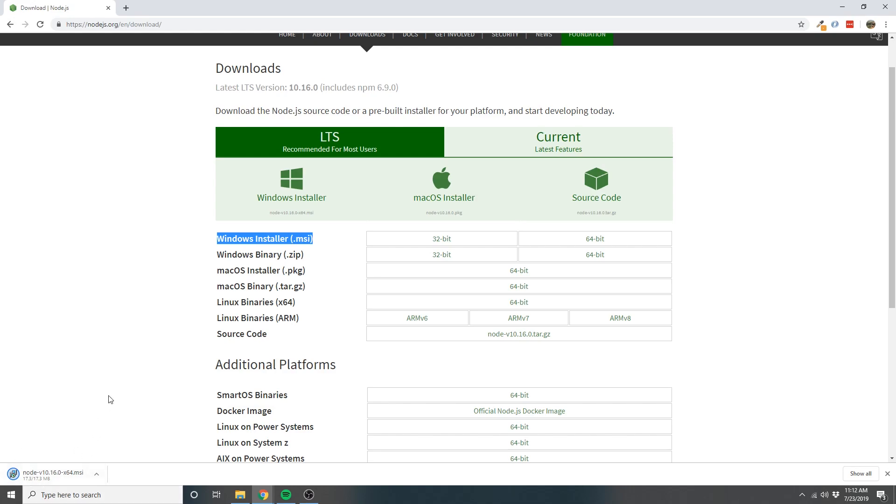
mouse_move(148, 420)
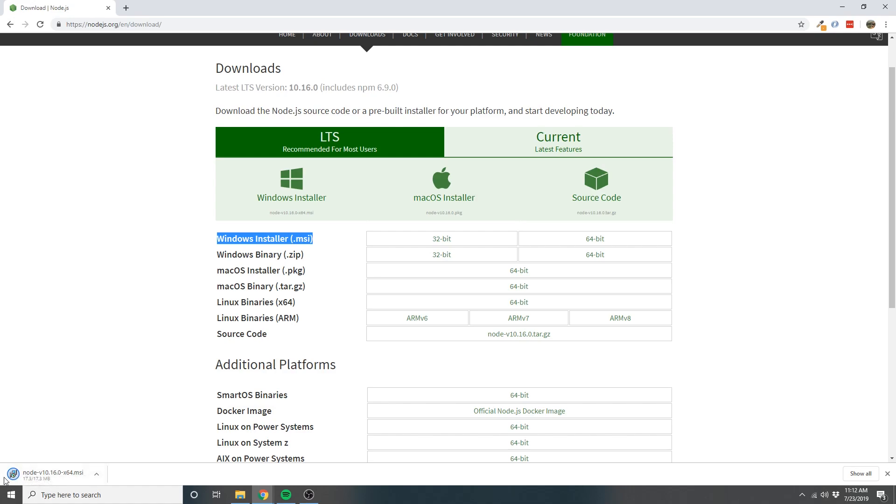
mouse_move(52, 368)
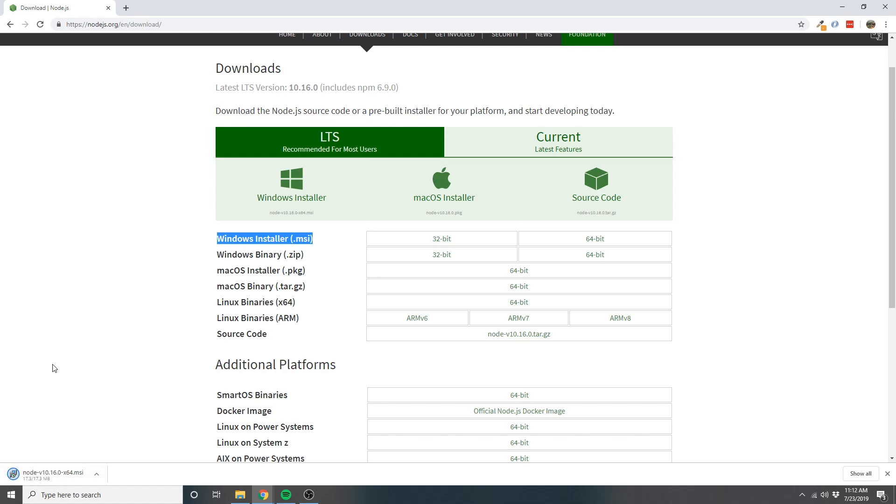
mouse_move(65, 374)
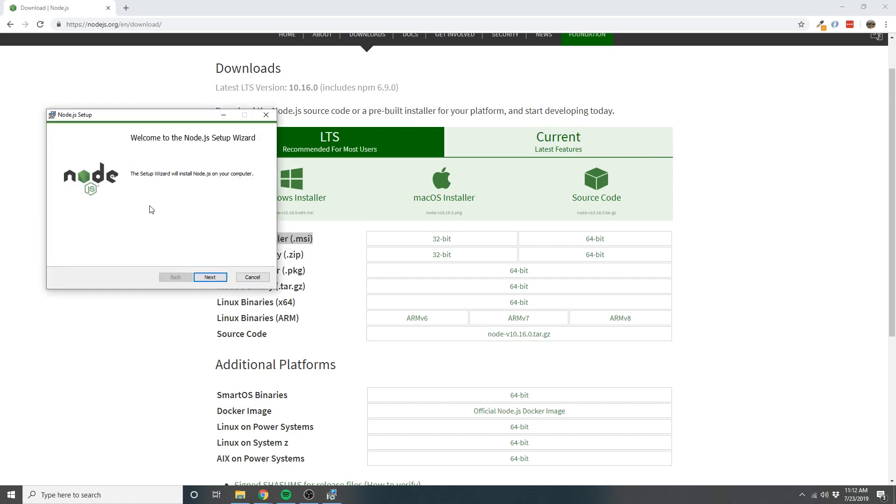
mouse_move(186, 214)
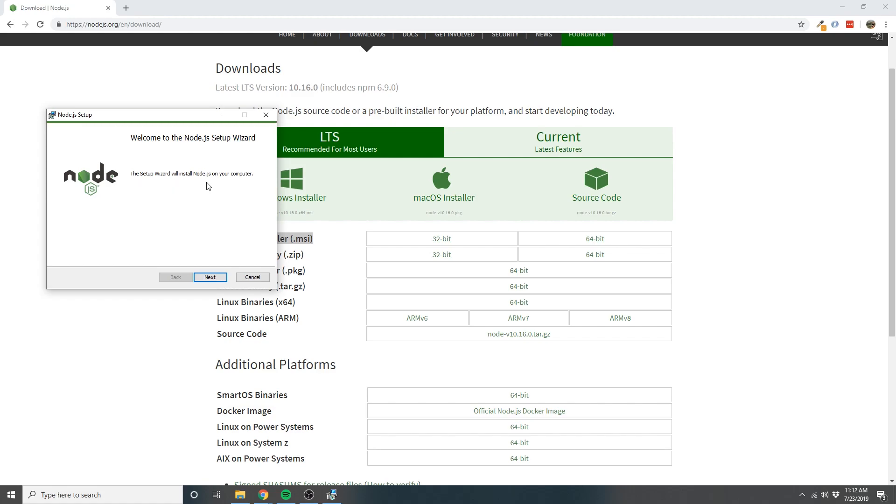
Accept the license and advance through default Destination and Custom Setup pages
left_click(209, 277)
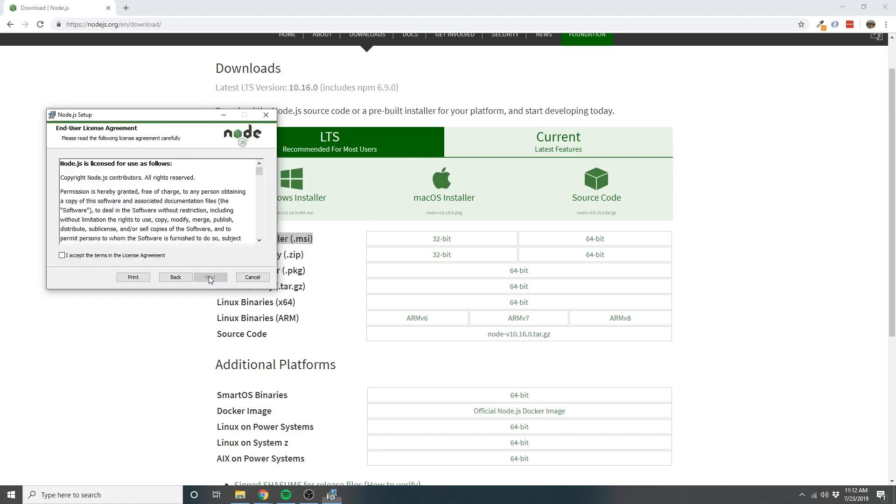
left_click(61, 255)
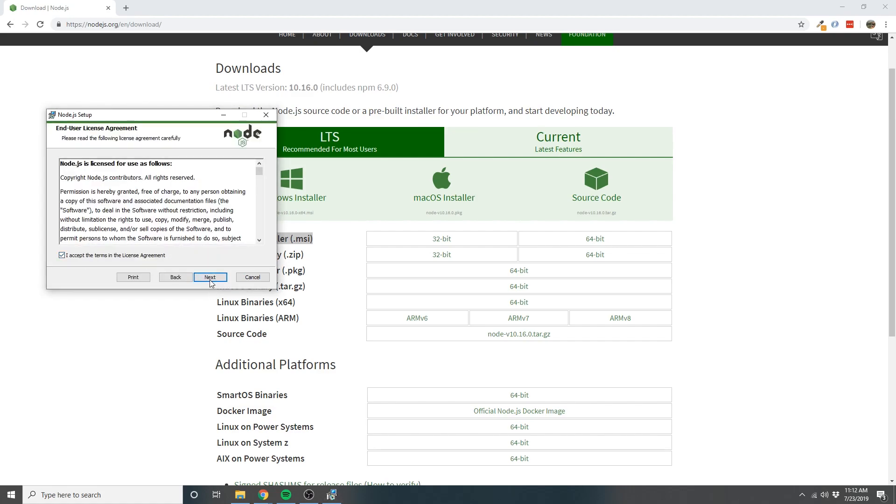
left_click(209, 277)
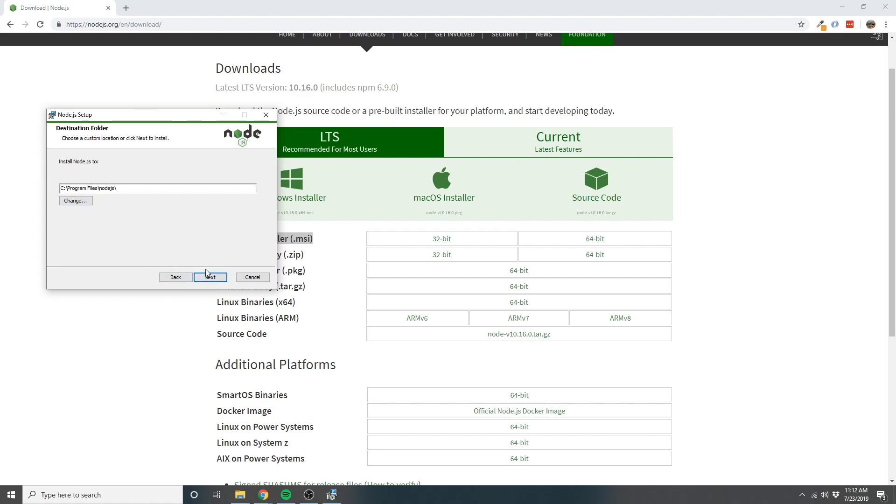
left_click(210, 278)
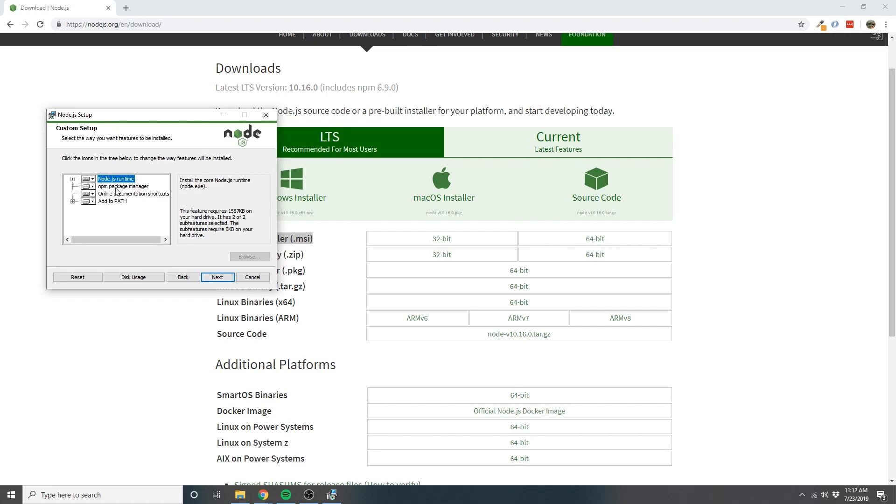
mouse_move(99, 204)
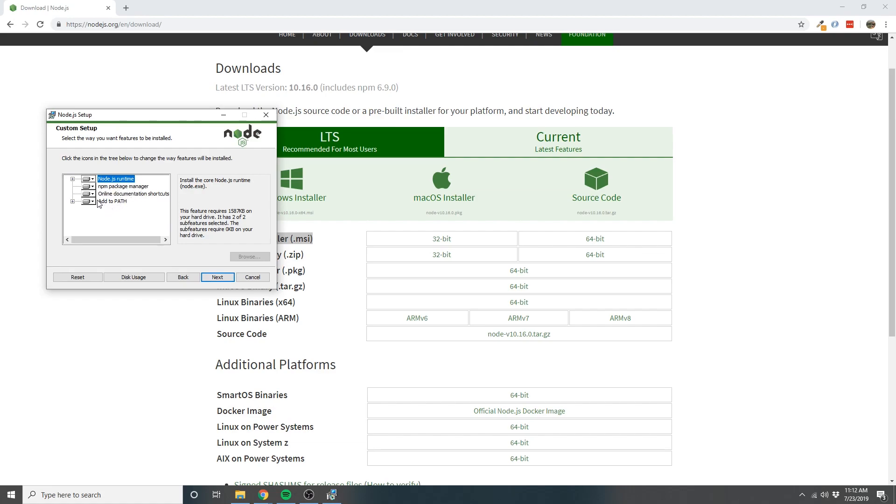
left_click(113, 201)
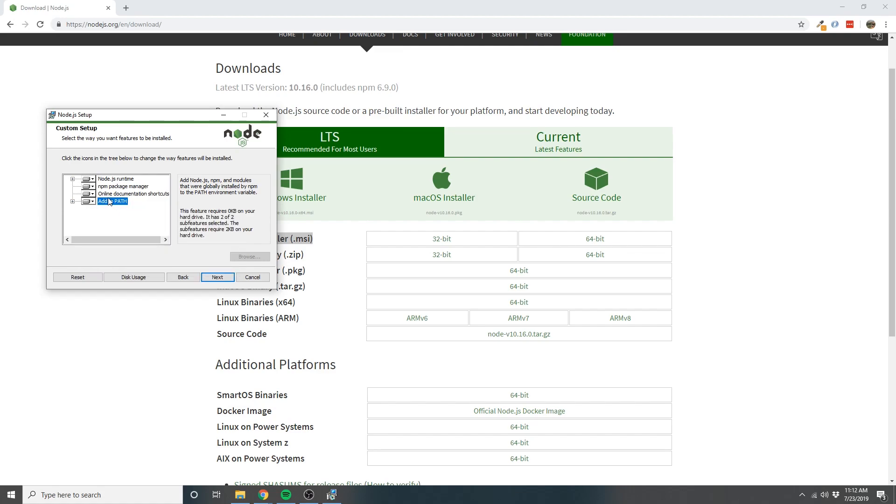
left_click(218, 277)
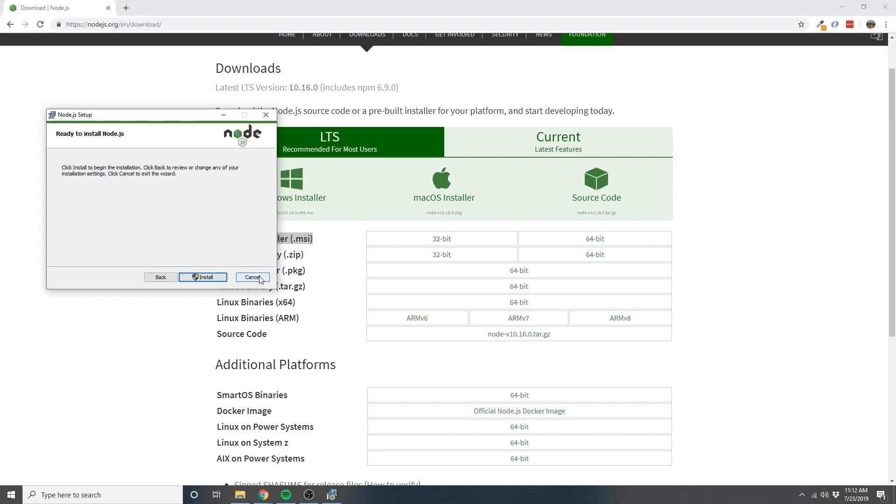
Cancel the Node.js setup, confirm, and close the interrupted wizard
left_click(252, 278)
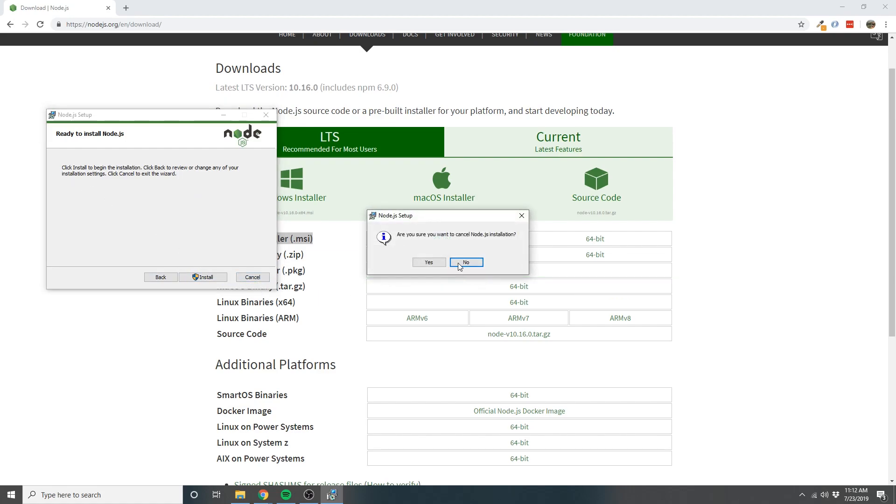
left_click(428, 261)
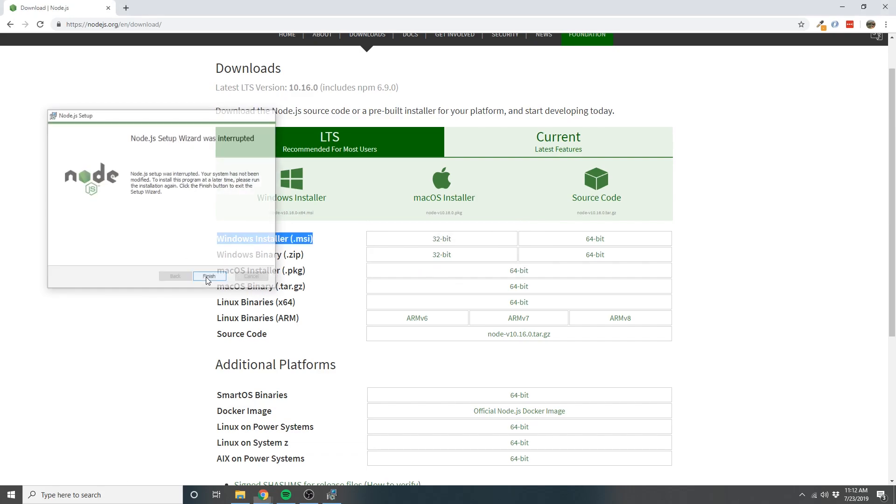
left_click(209, 277)
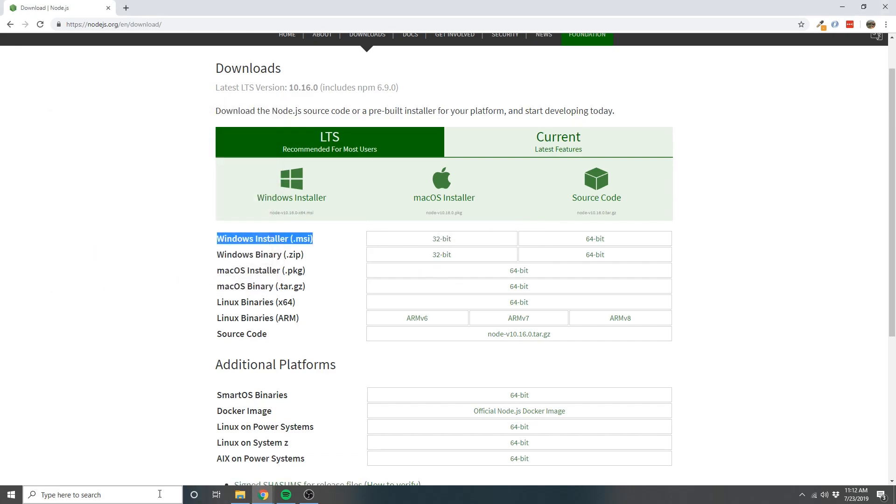
Open Windows PowerShell and run node --version (v10.15.3) and npm -v (6.4.1)
type("power")
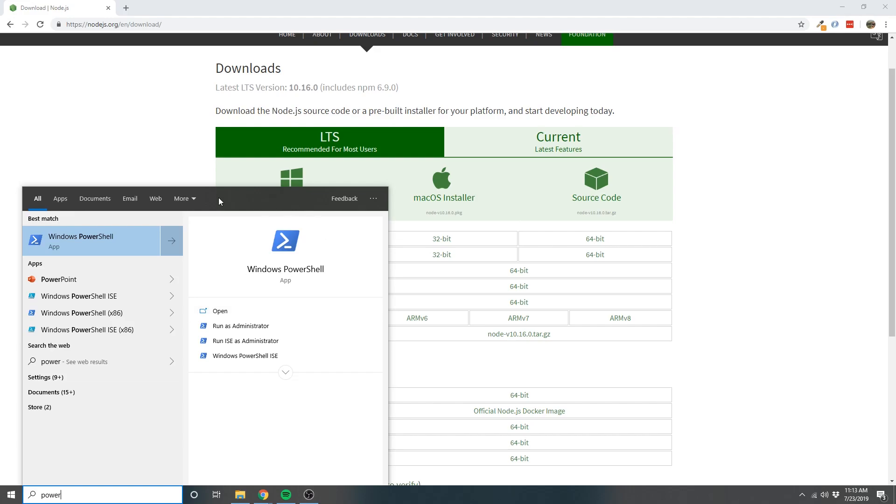
left_click(92, 240)
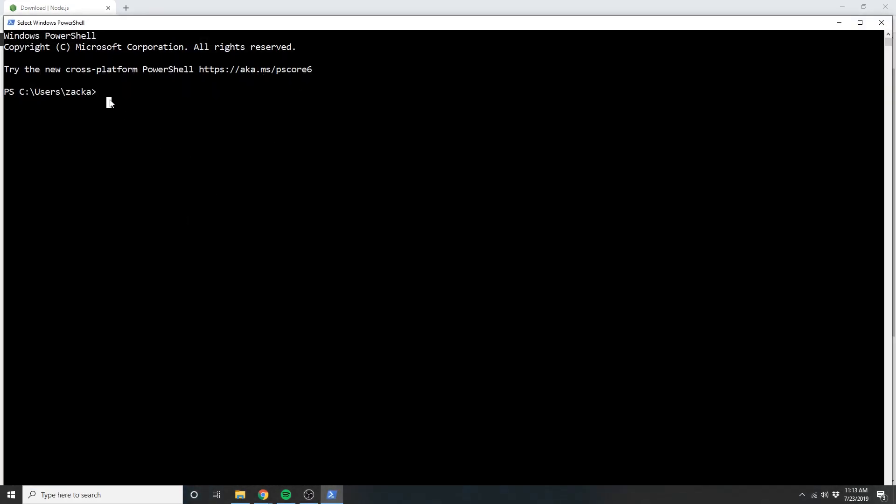
mouse_move(137, 92)
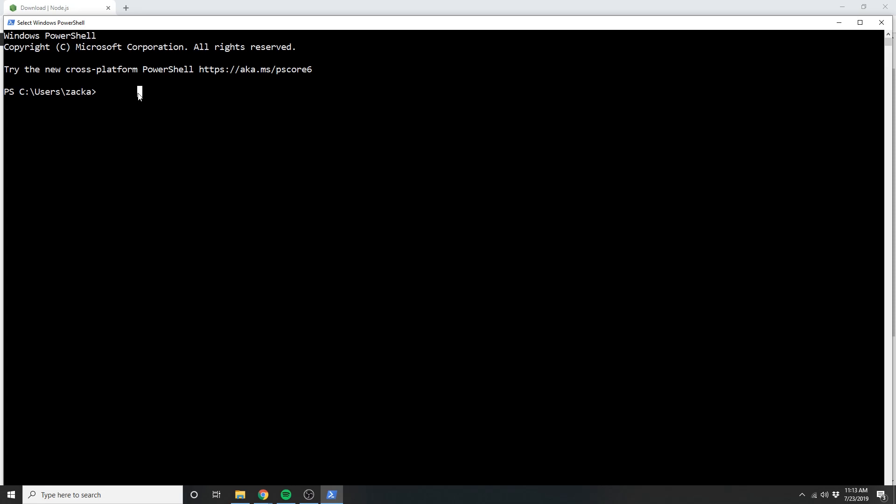
type("n")
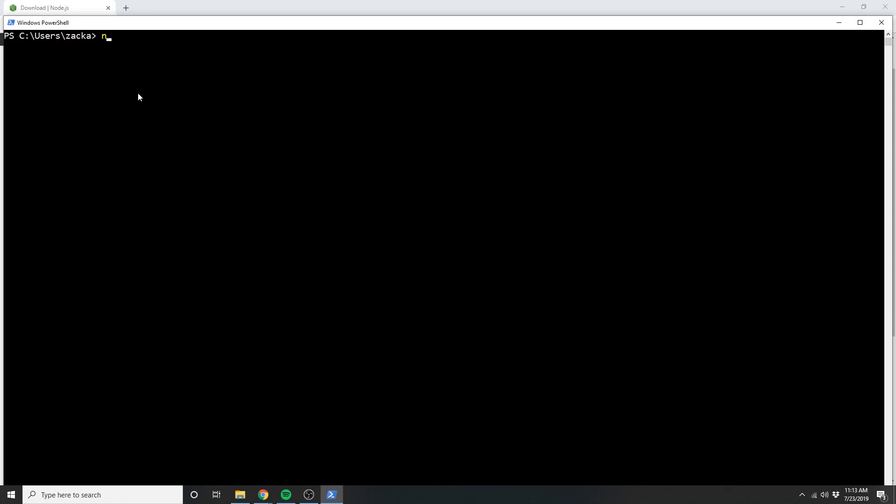
type("ode --version")
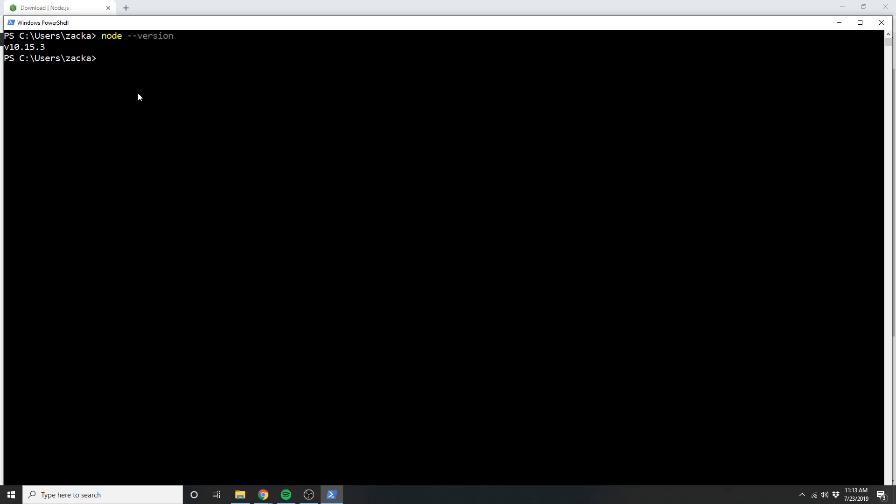
type("np")
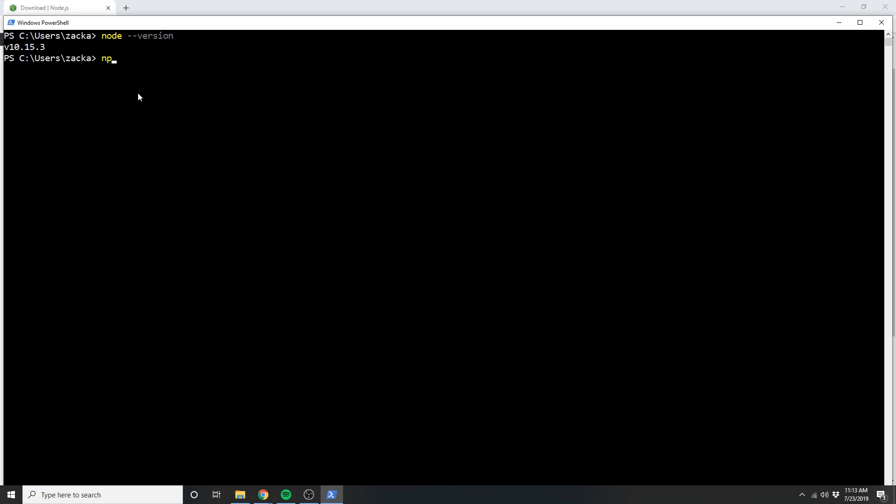
type("m -v")
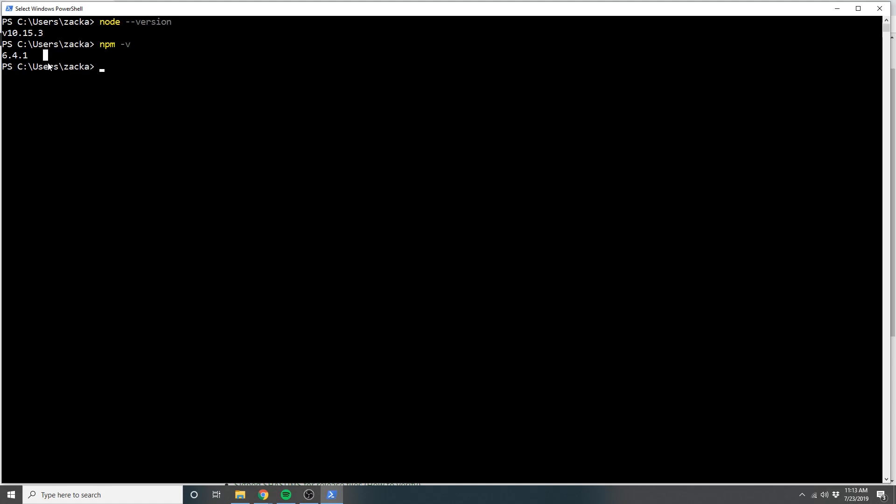
mouse_move(51, 67)
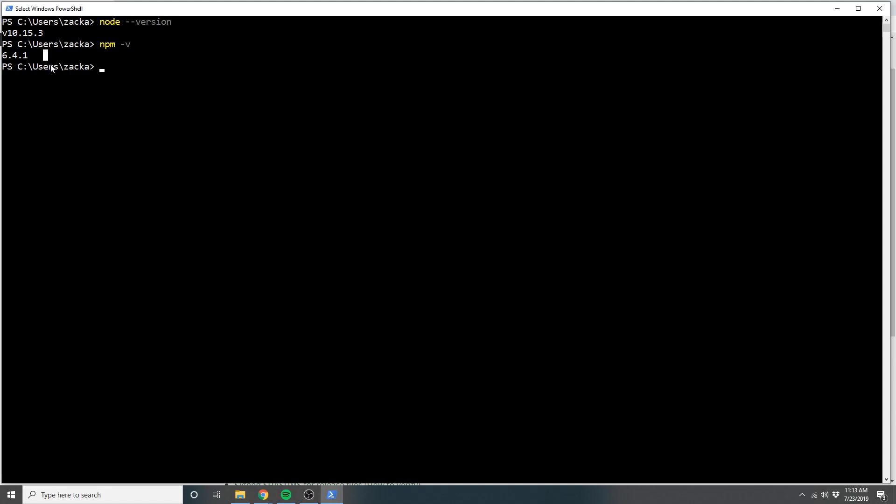